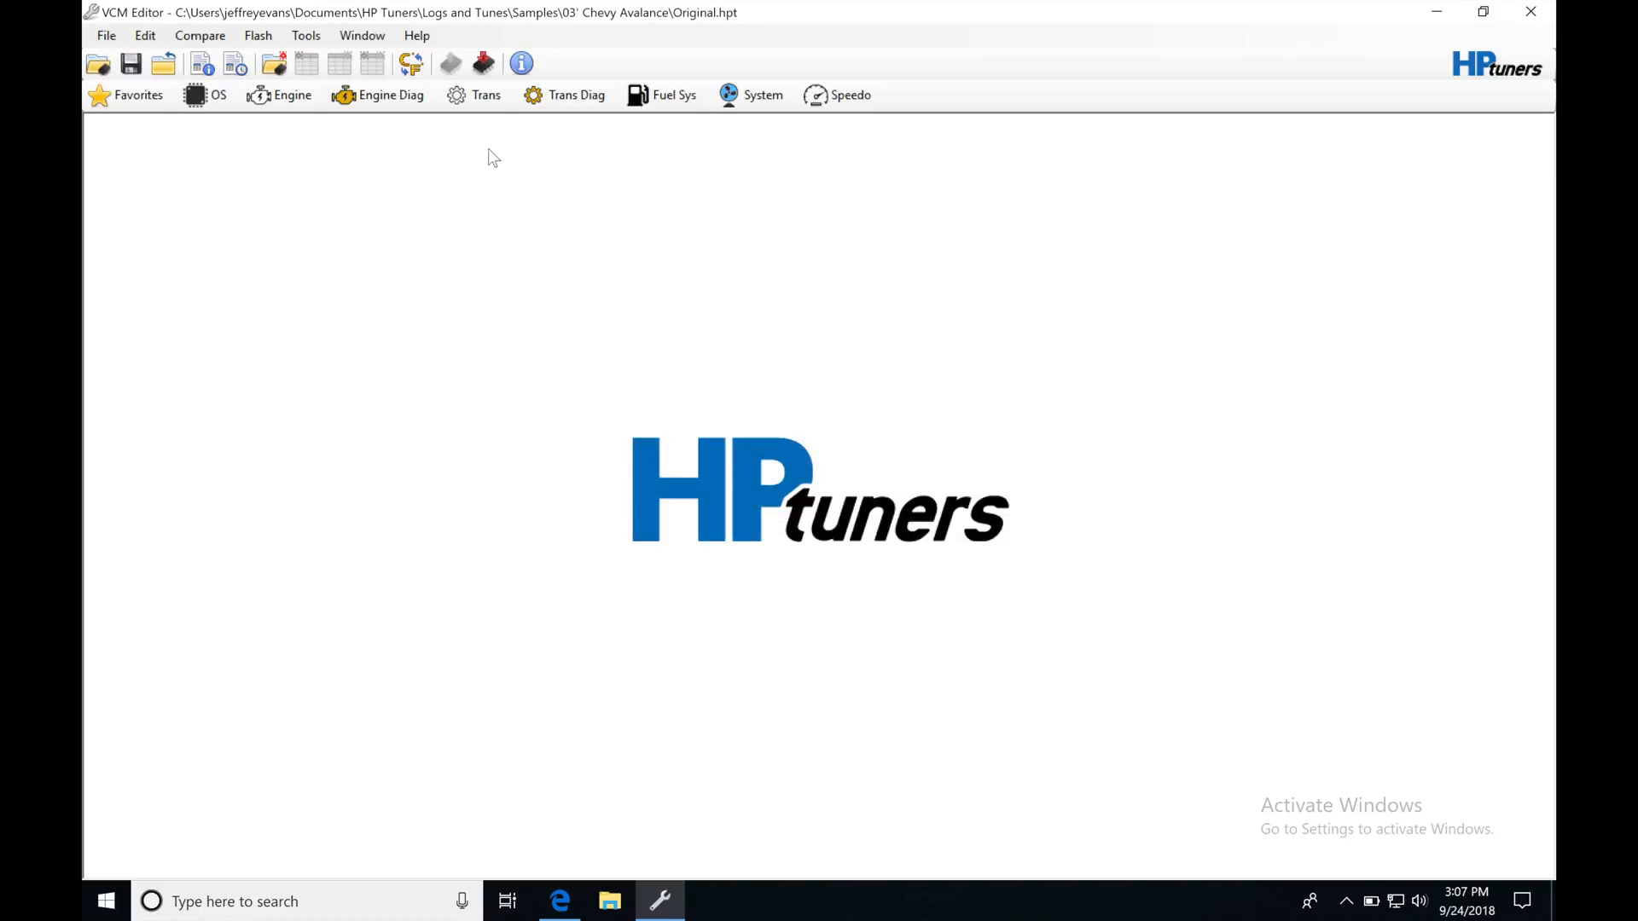
mouse_move(483, 64)
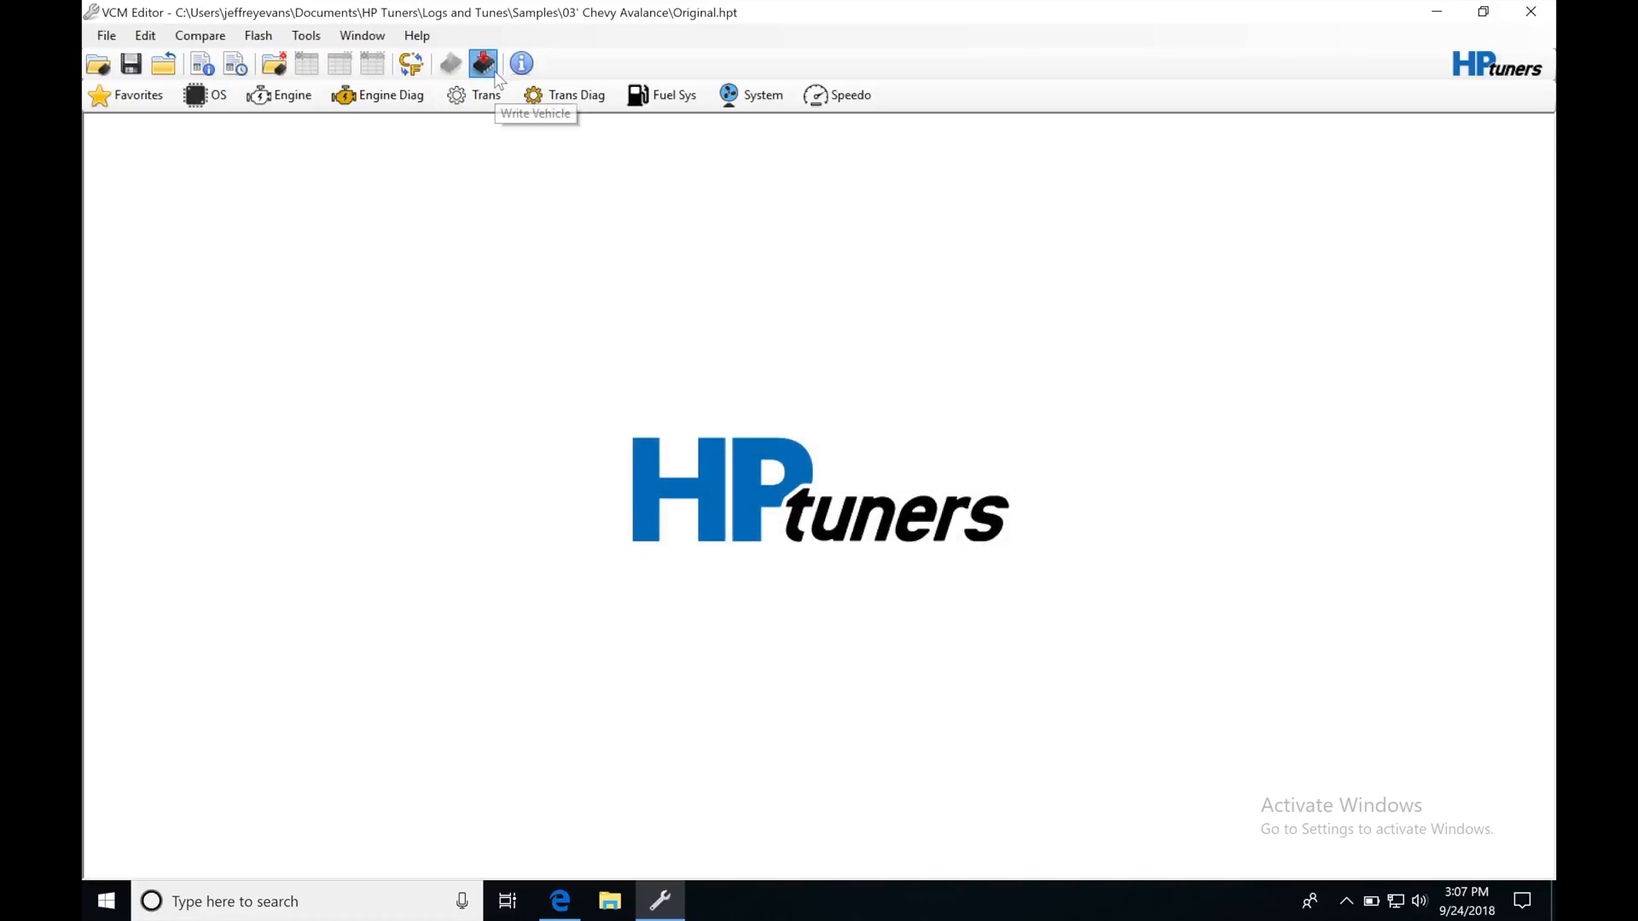
left_click(481, 64)
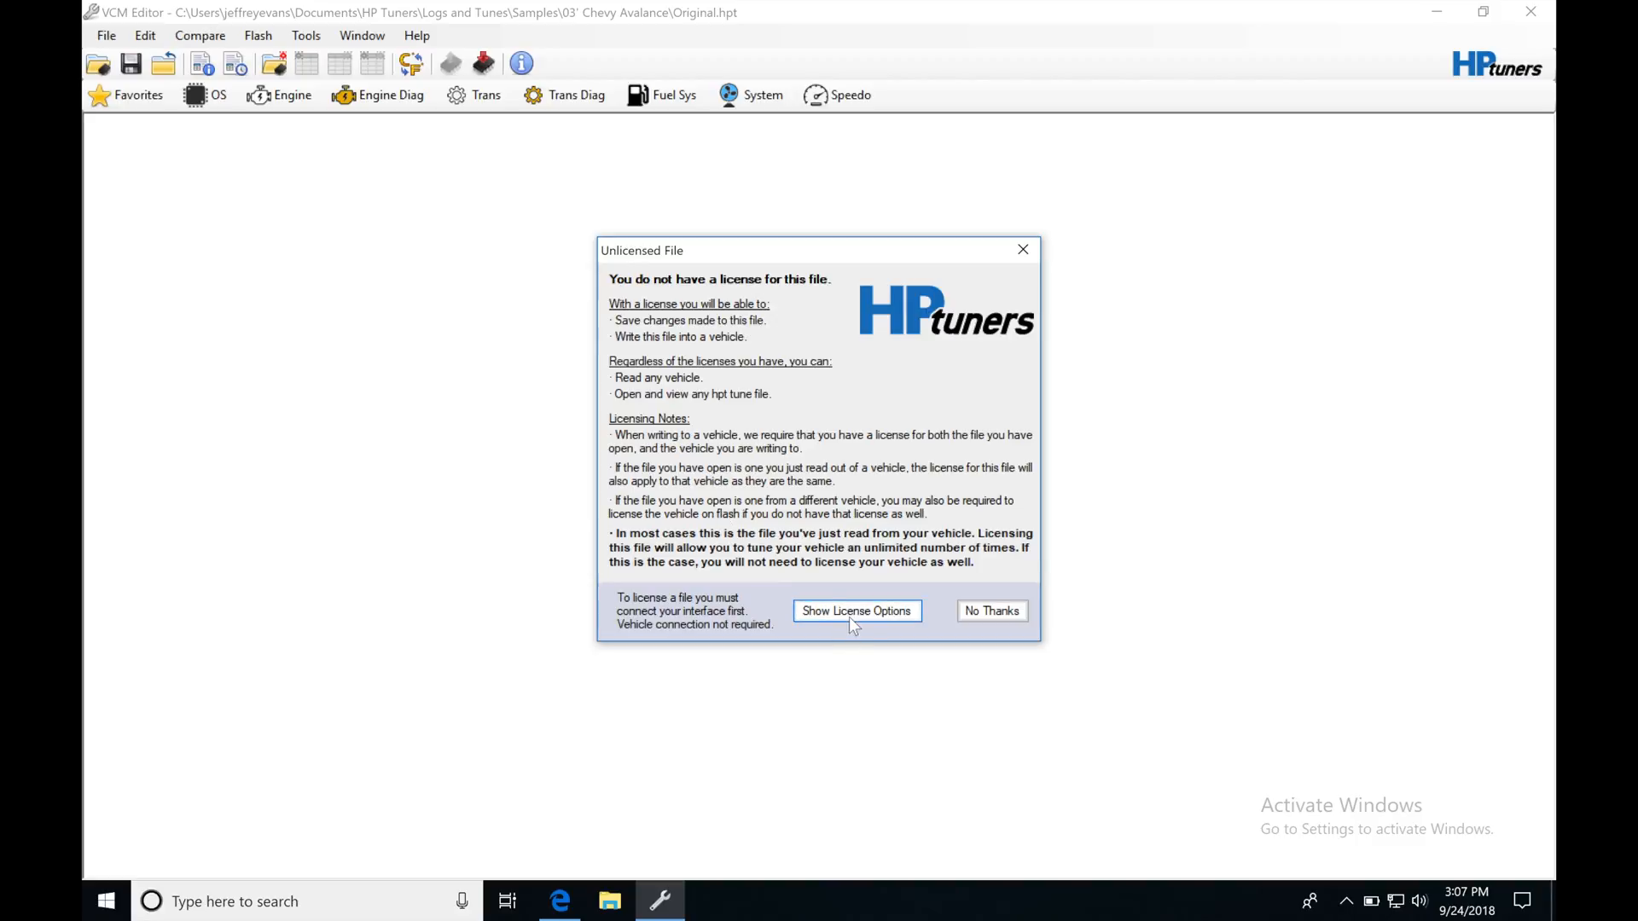
left_click(856, 611)
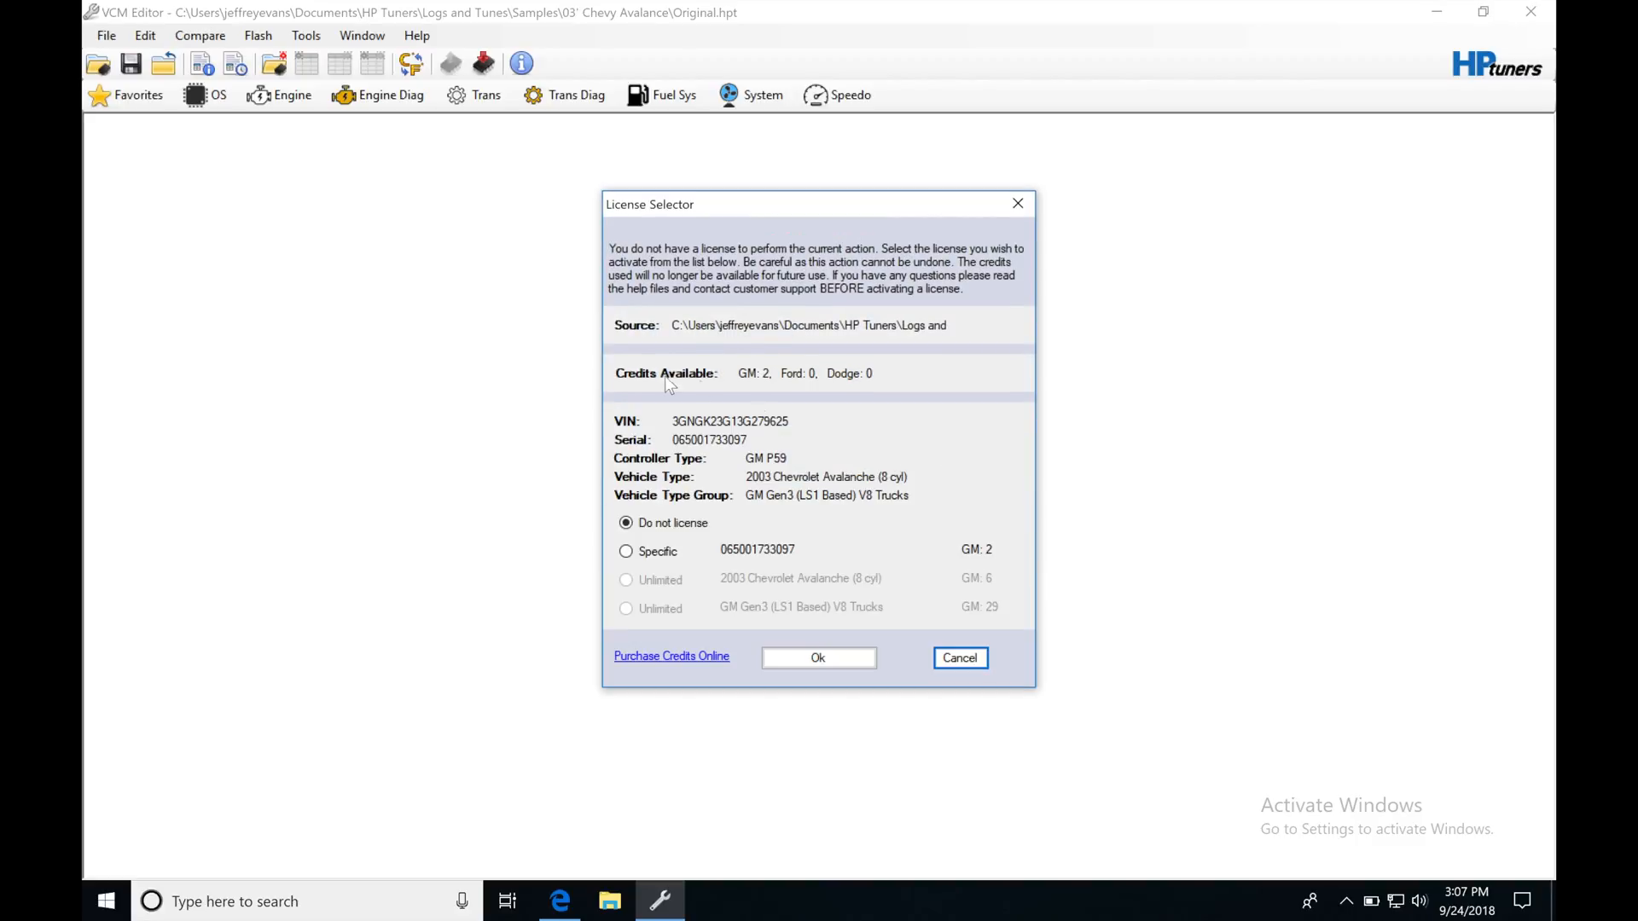
mouse_move(832, 436)
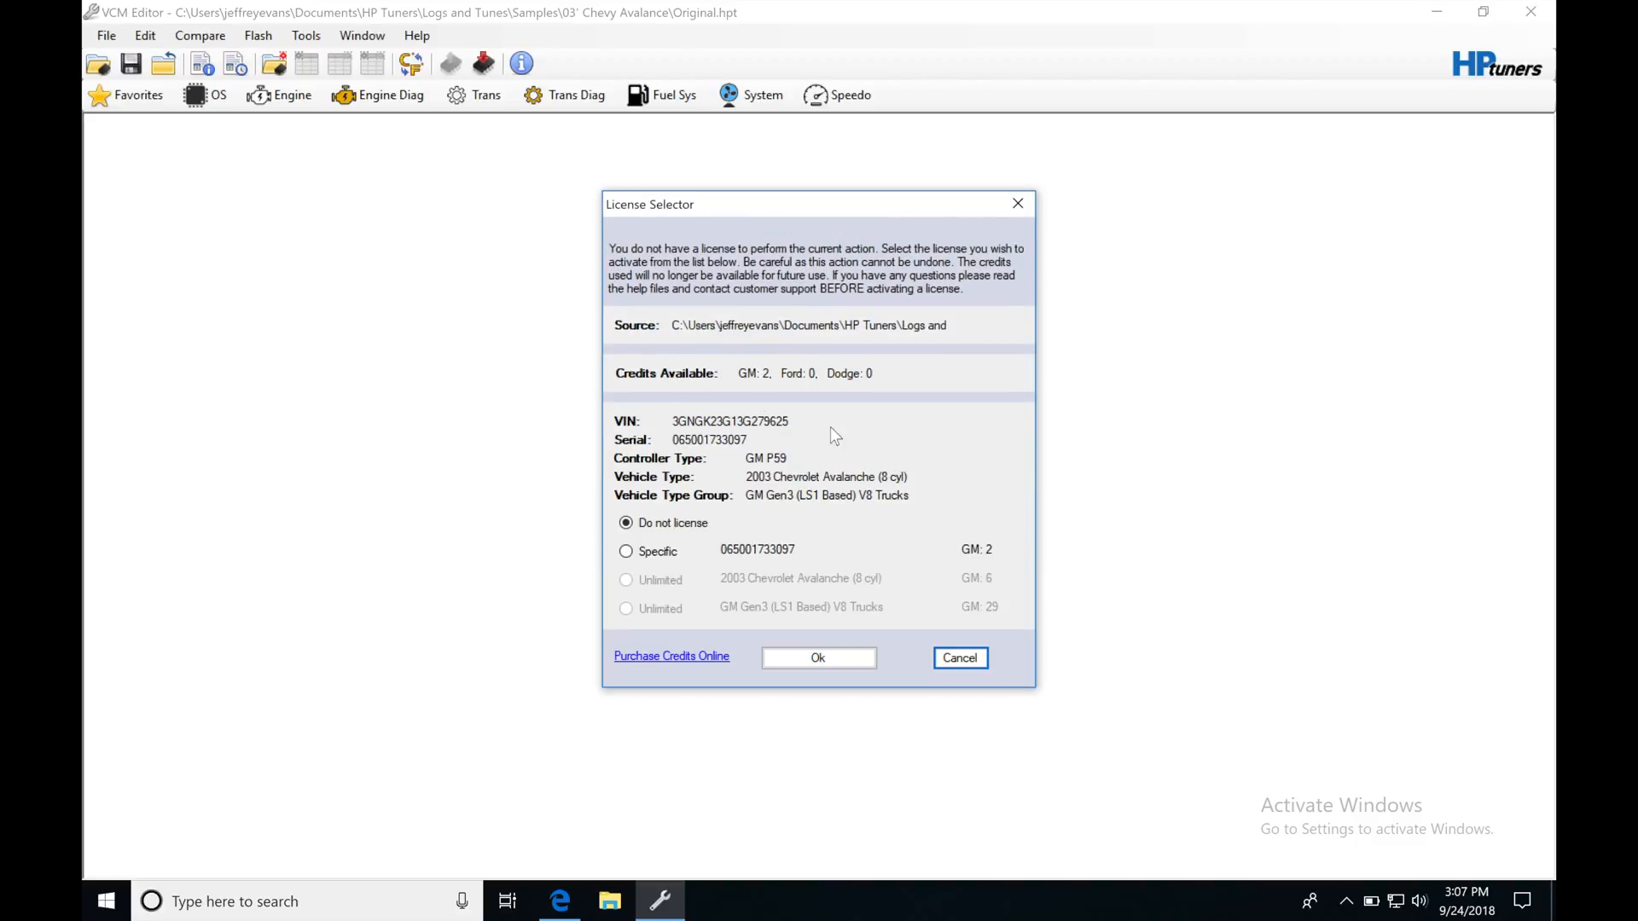
left_click(625, 550)
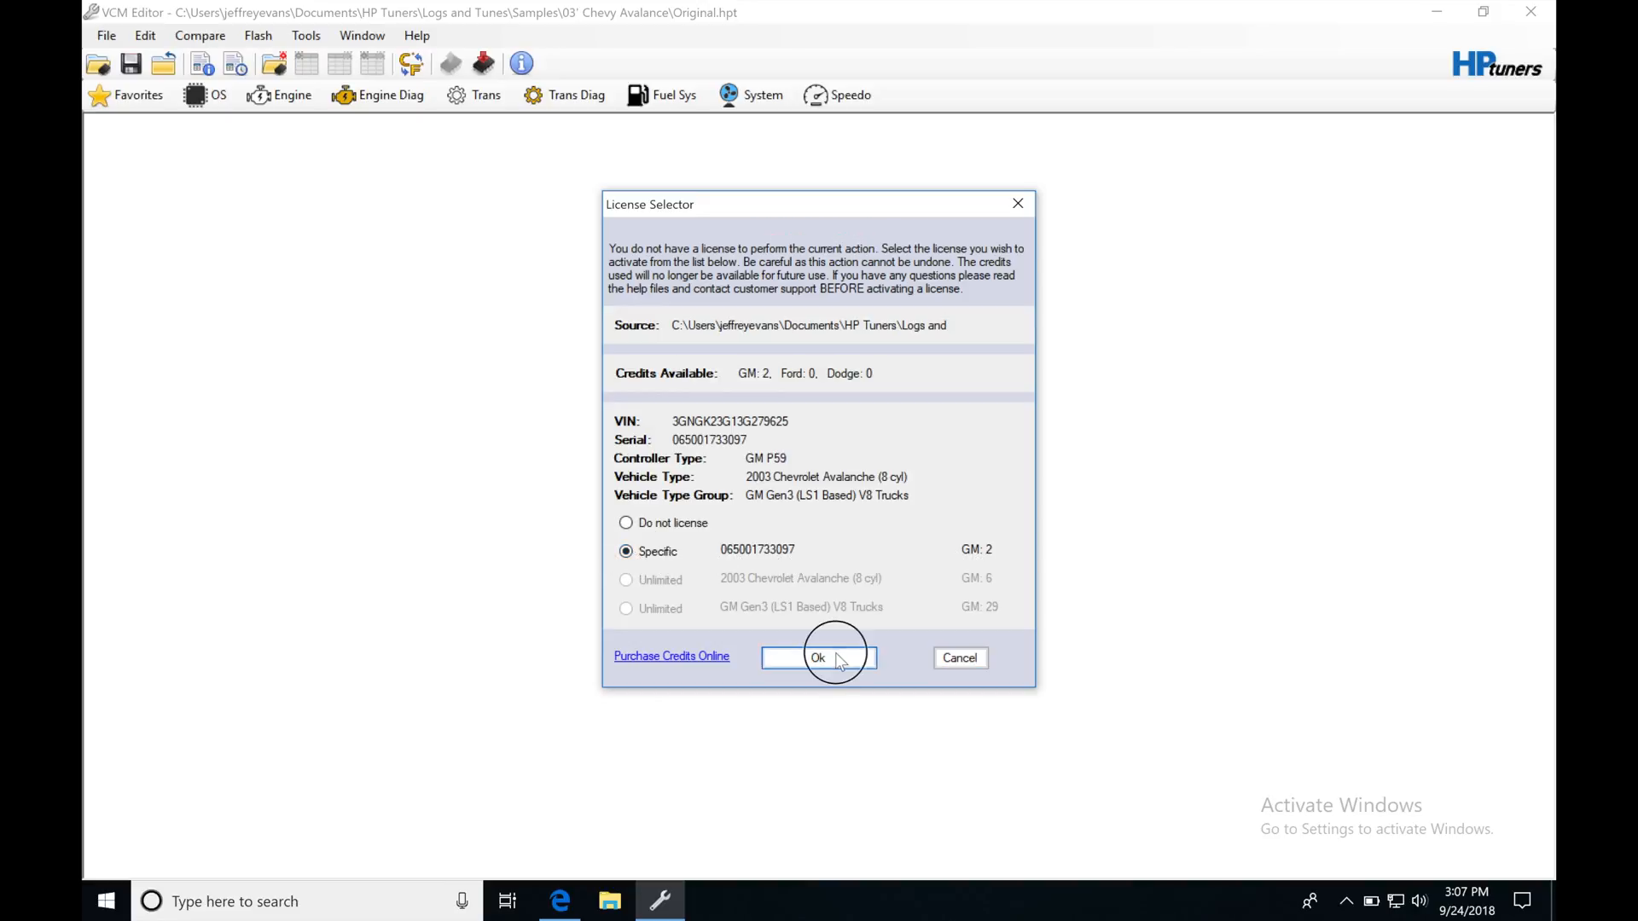
- Apply the specific license and accept spending a GM credit on it
left_click(818, 657)
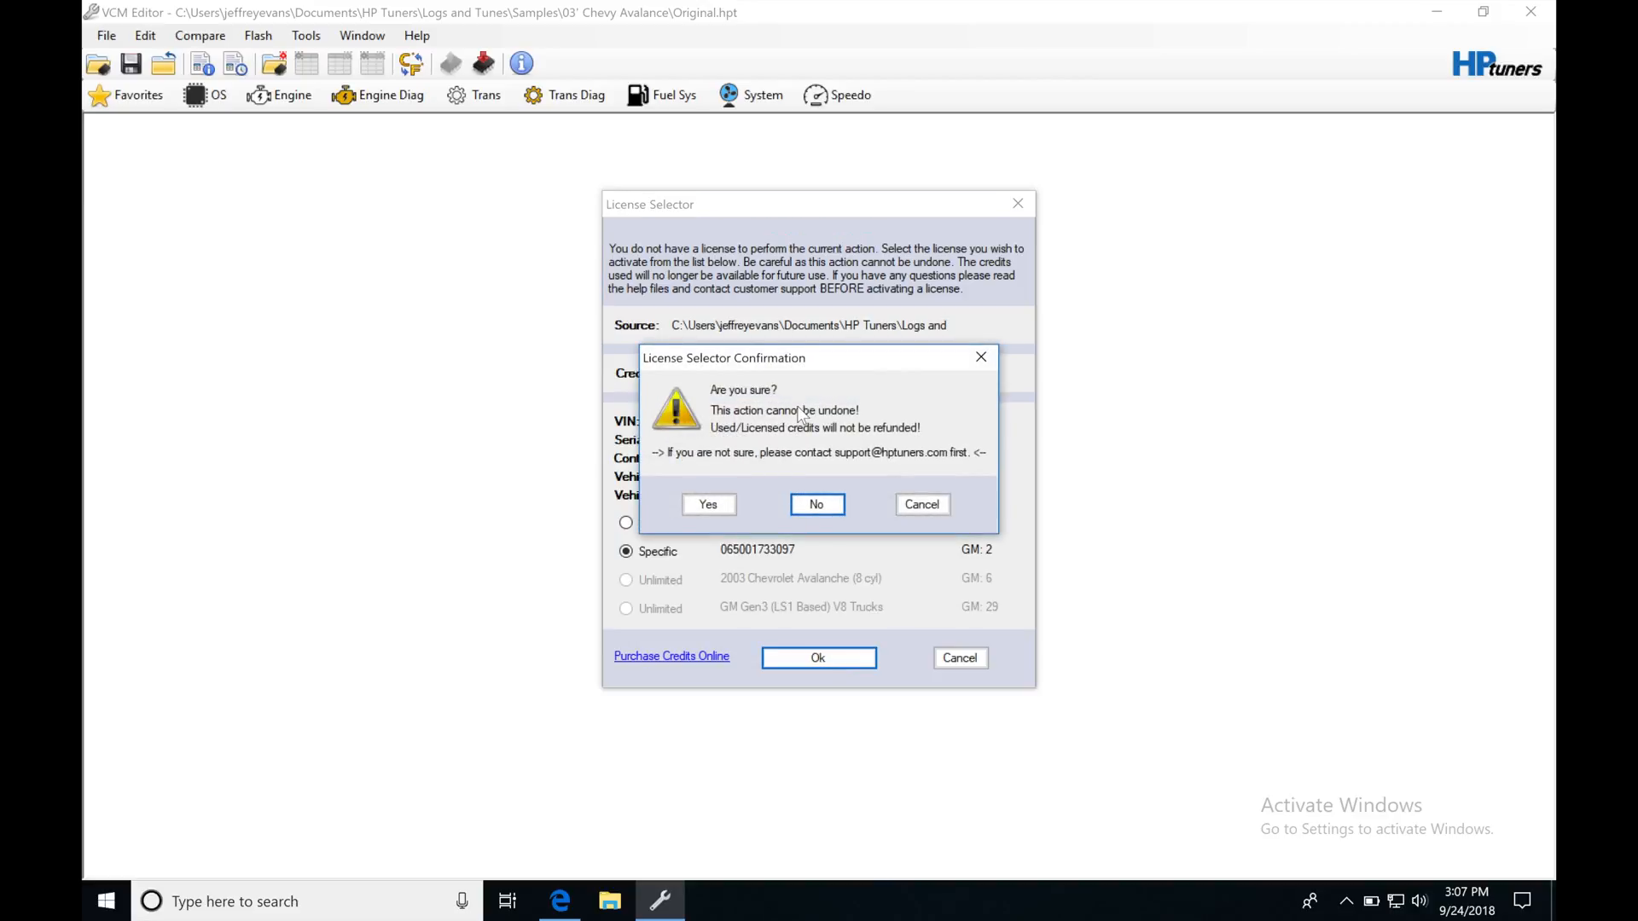
mouse_move(721, 497)
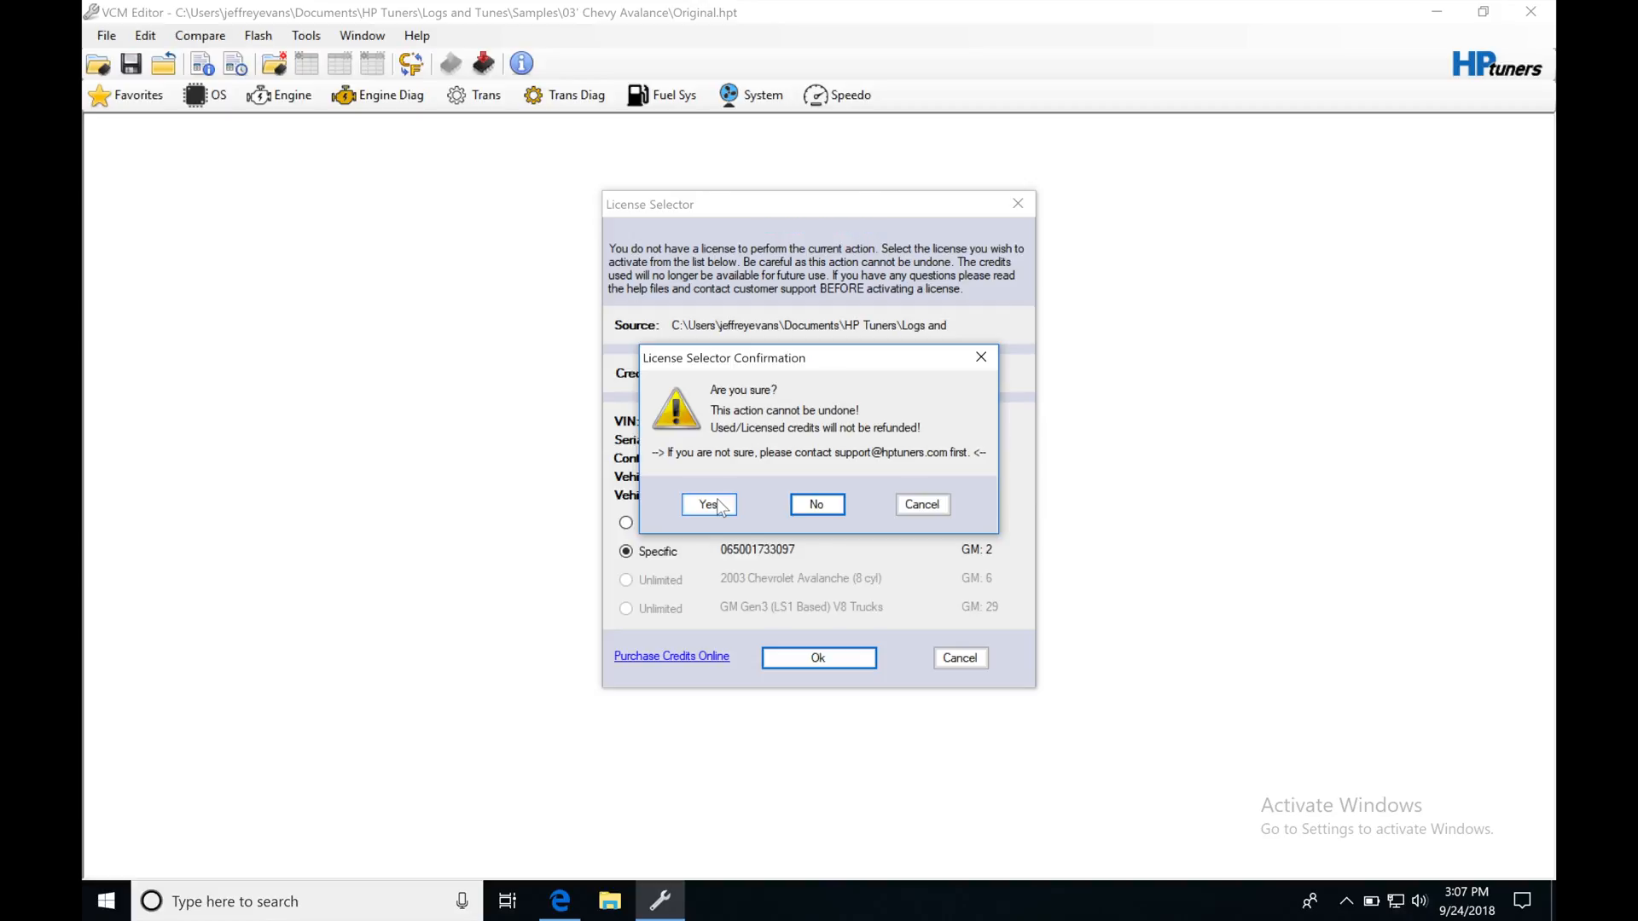
mouse_move(540, 290)
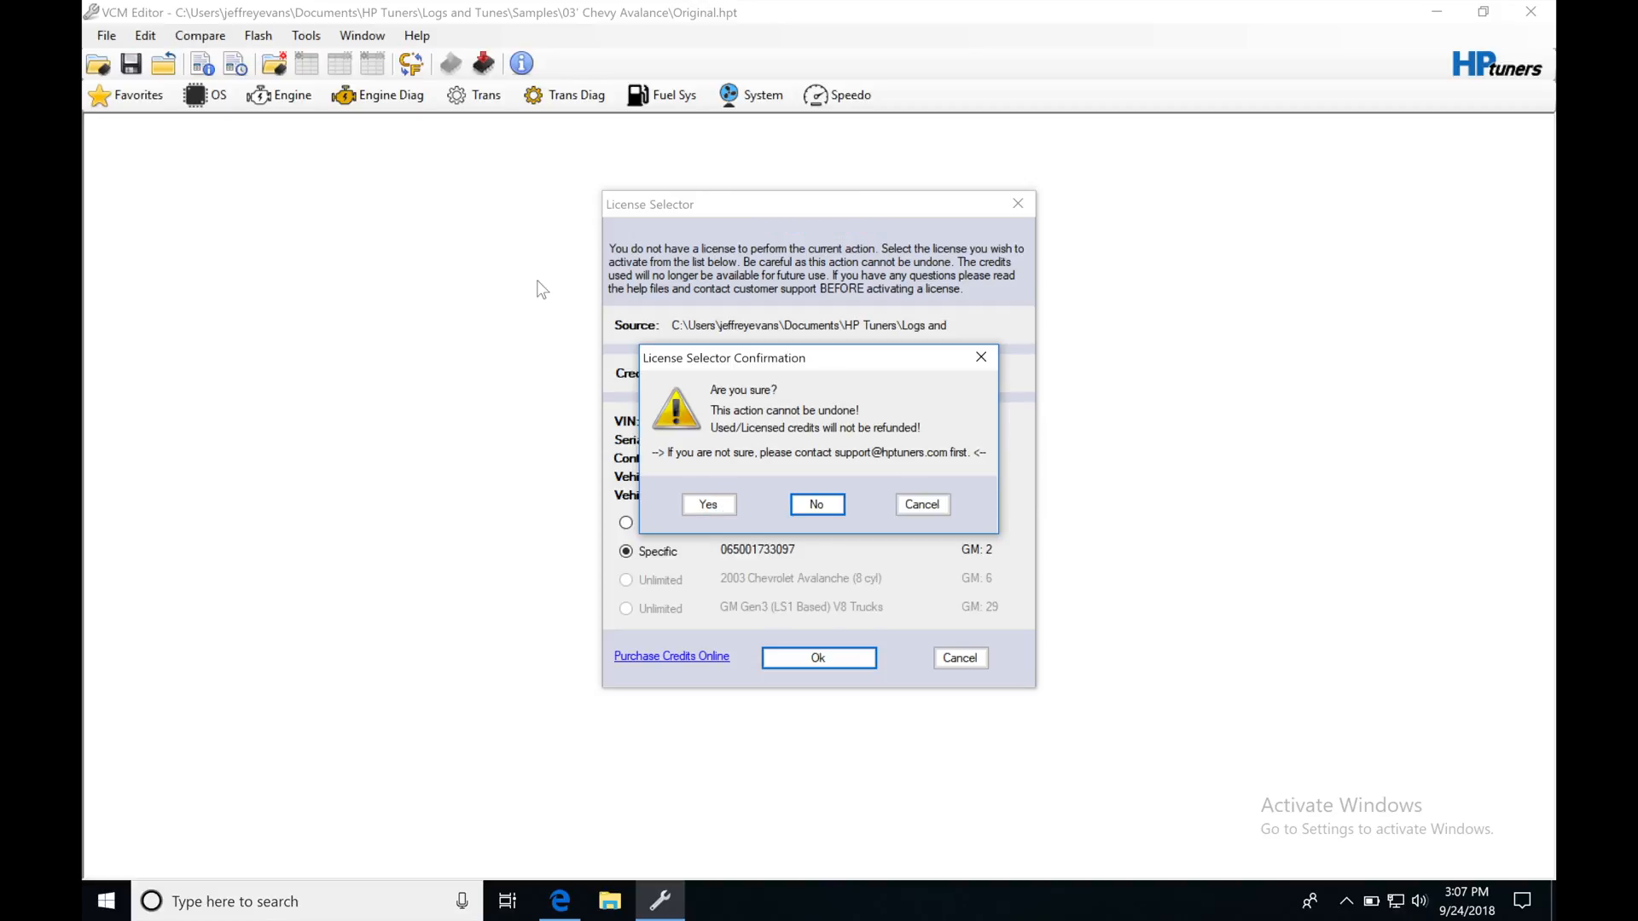
mouse_move(674, 497)
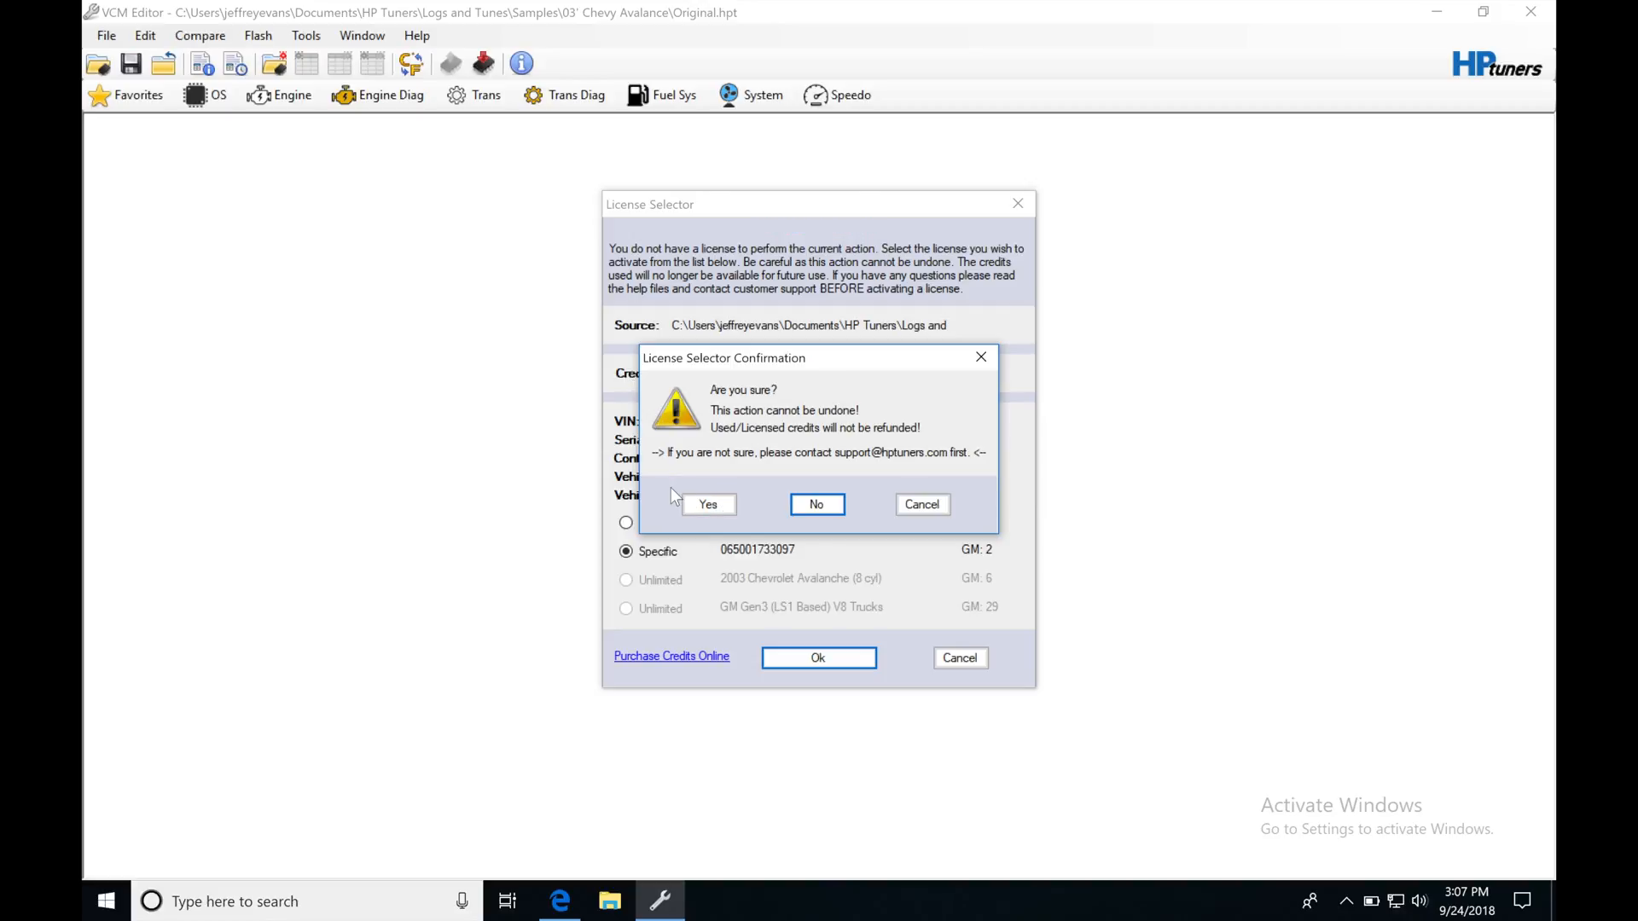
left_click(707, 504)
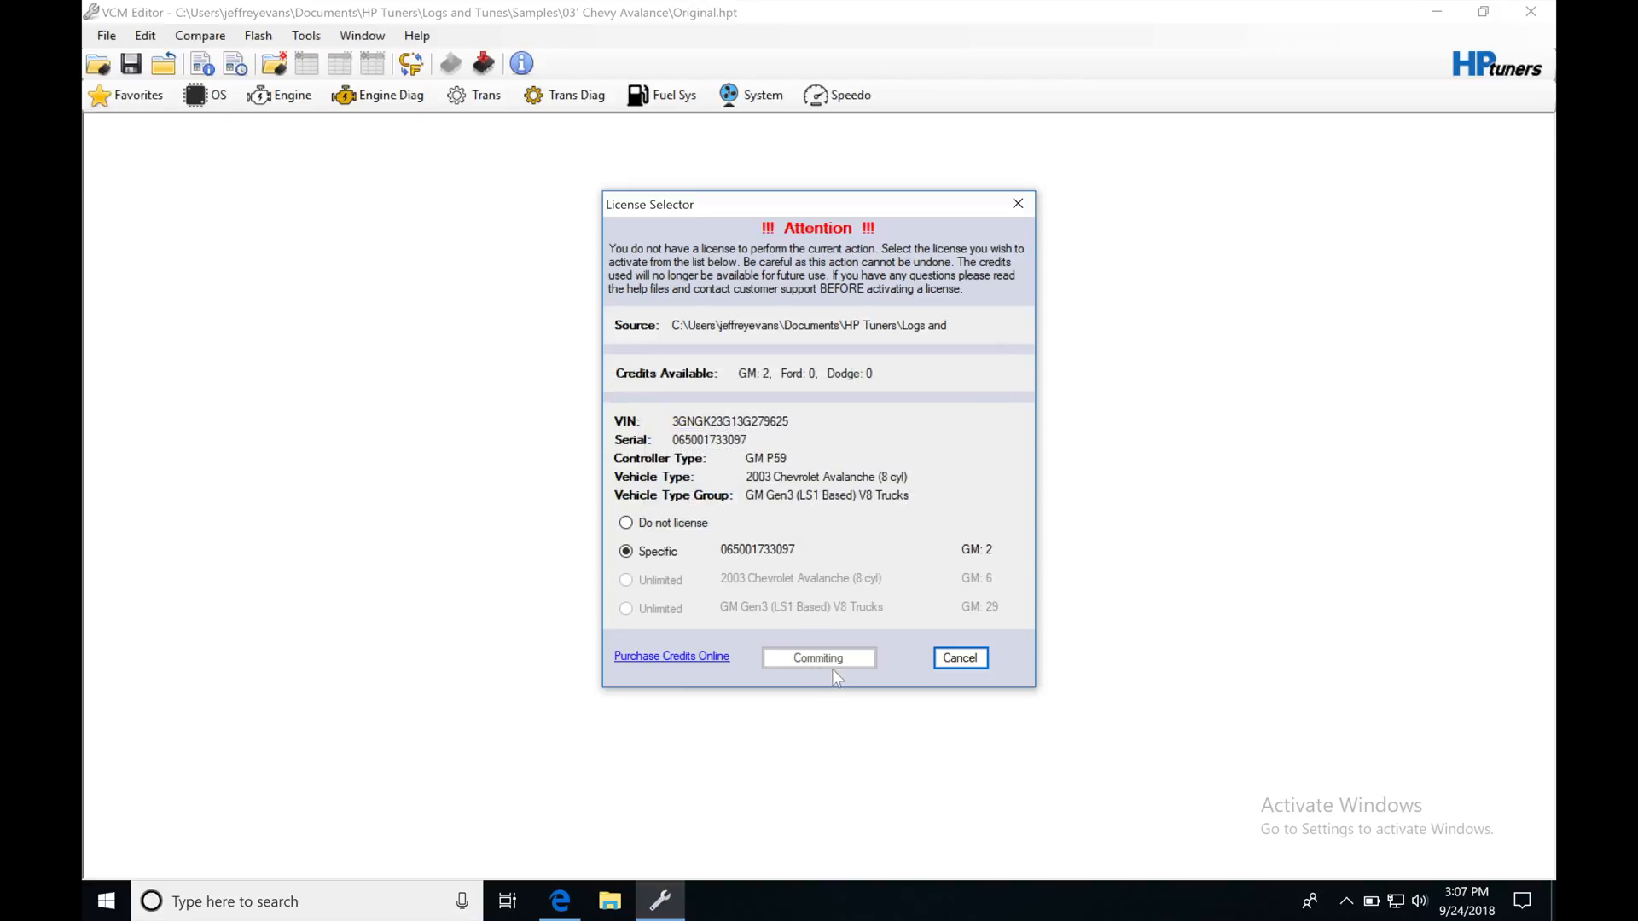
- Finish committing the license and close the Vehicle Writer for the P59 ECM
left_click(818, 657)
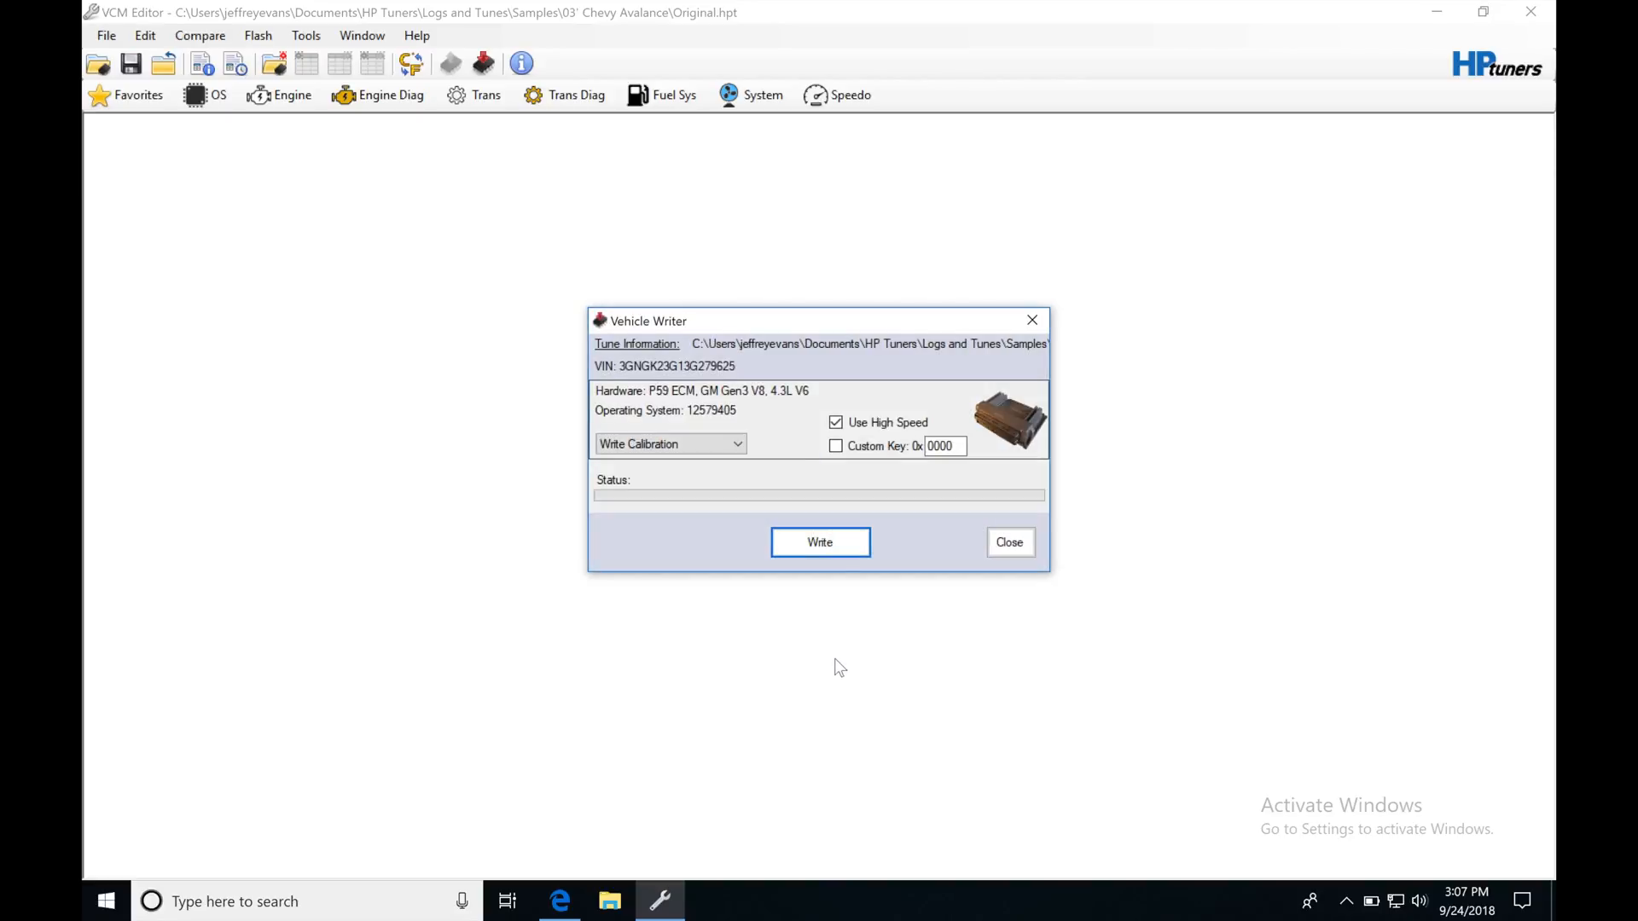
mouse_move(801, 452)
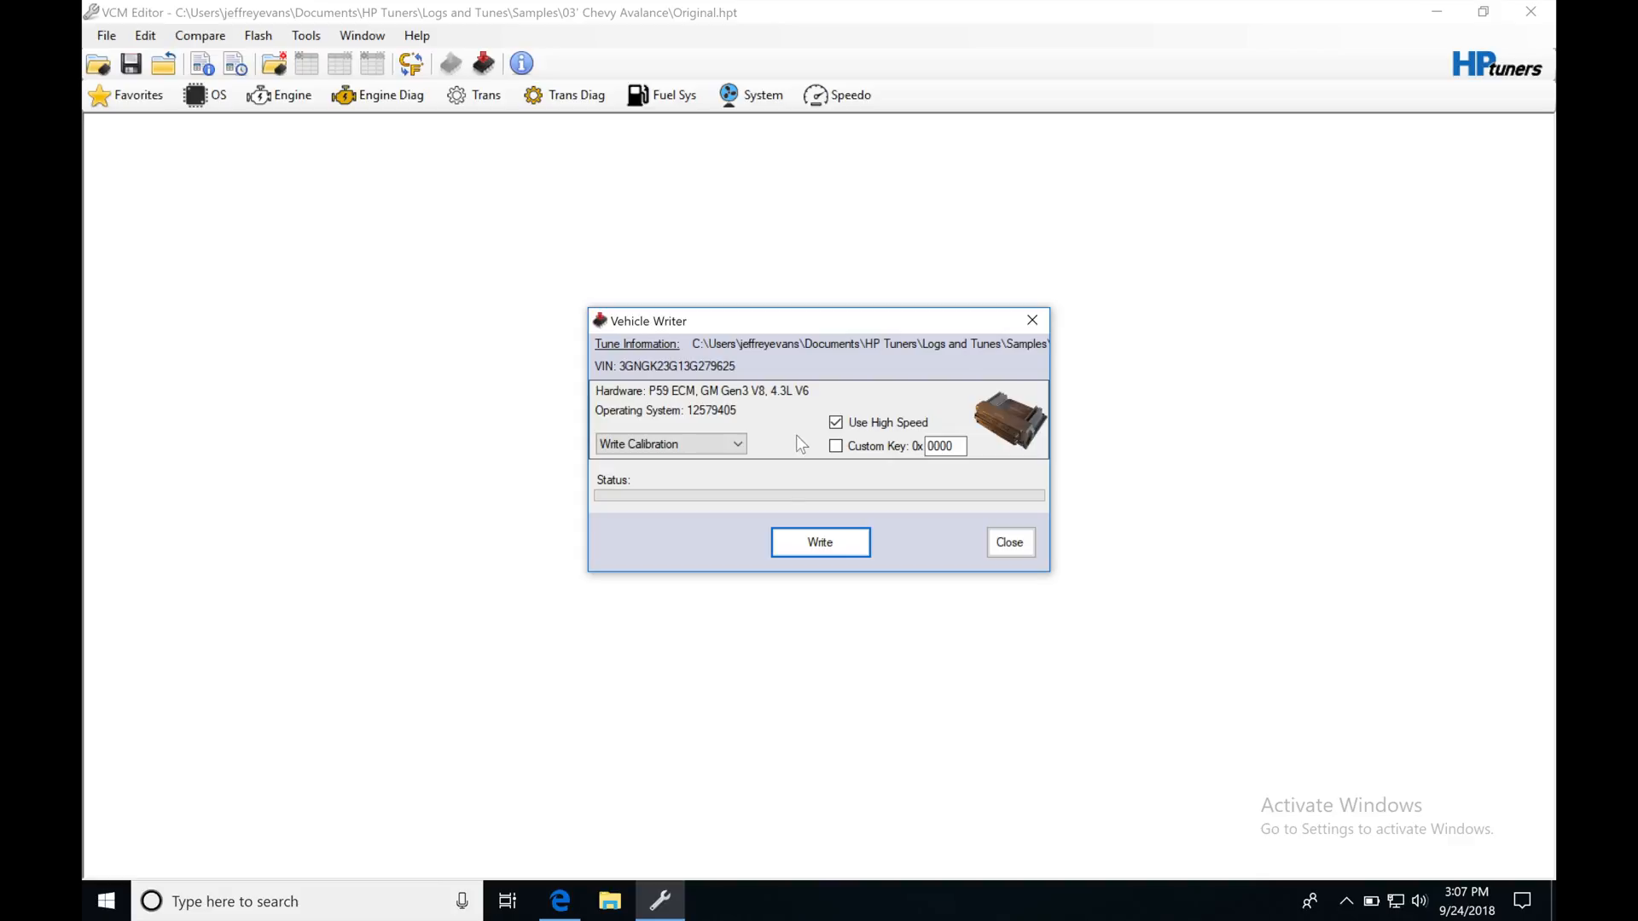
left_click(1008, 542)
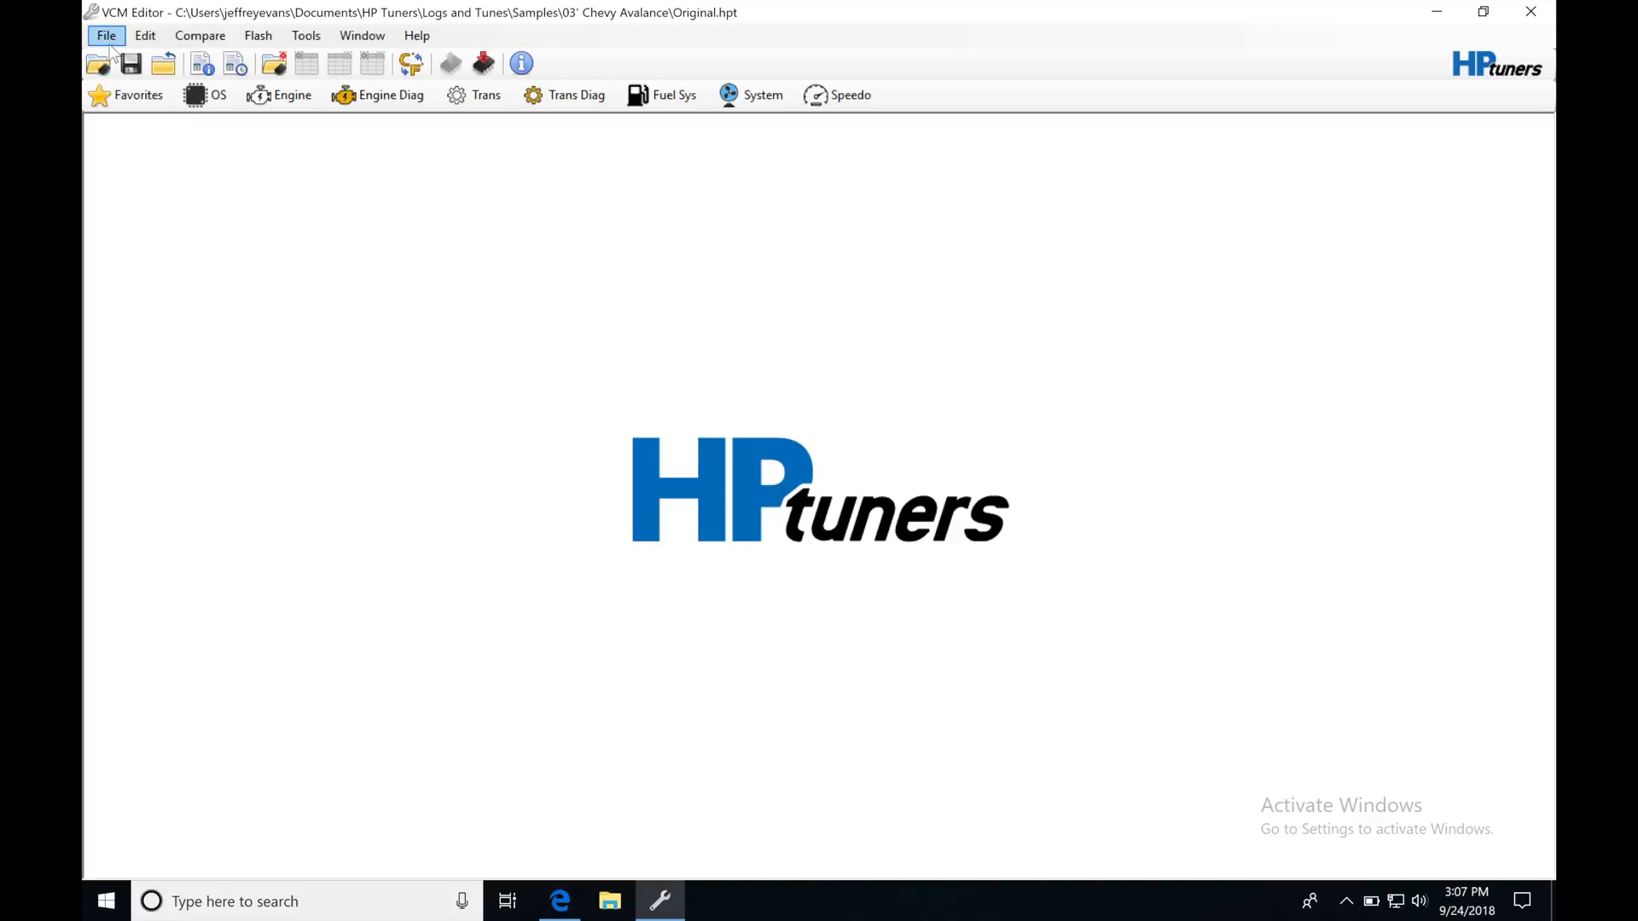
mouse_move(155, 144)
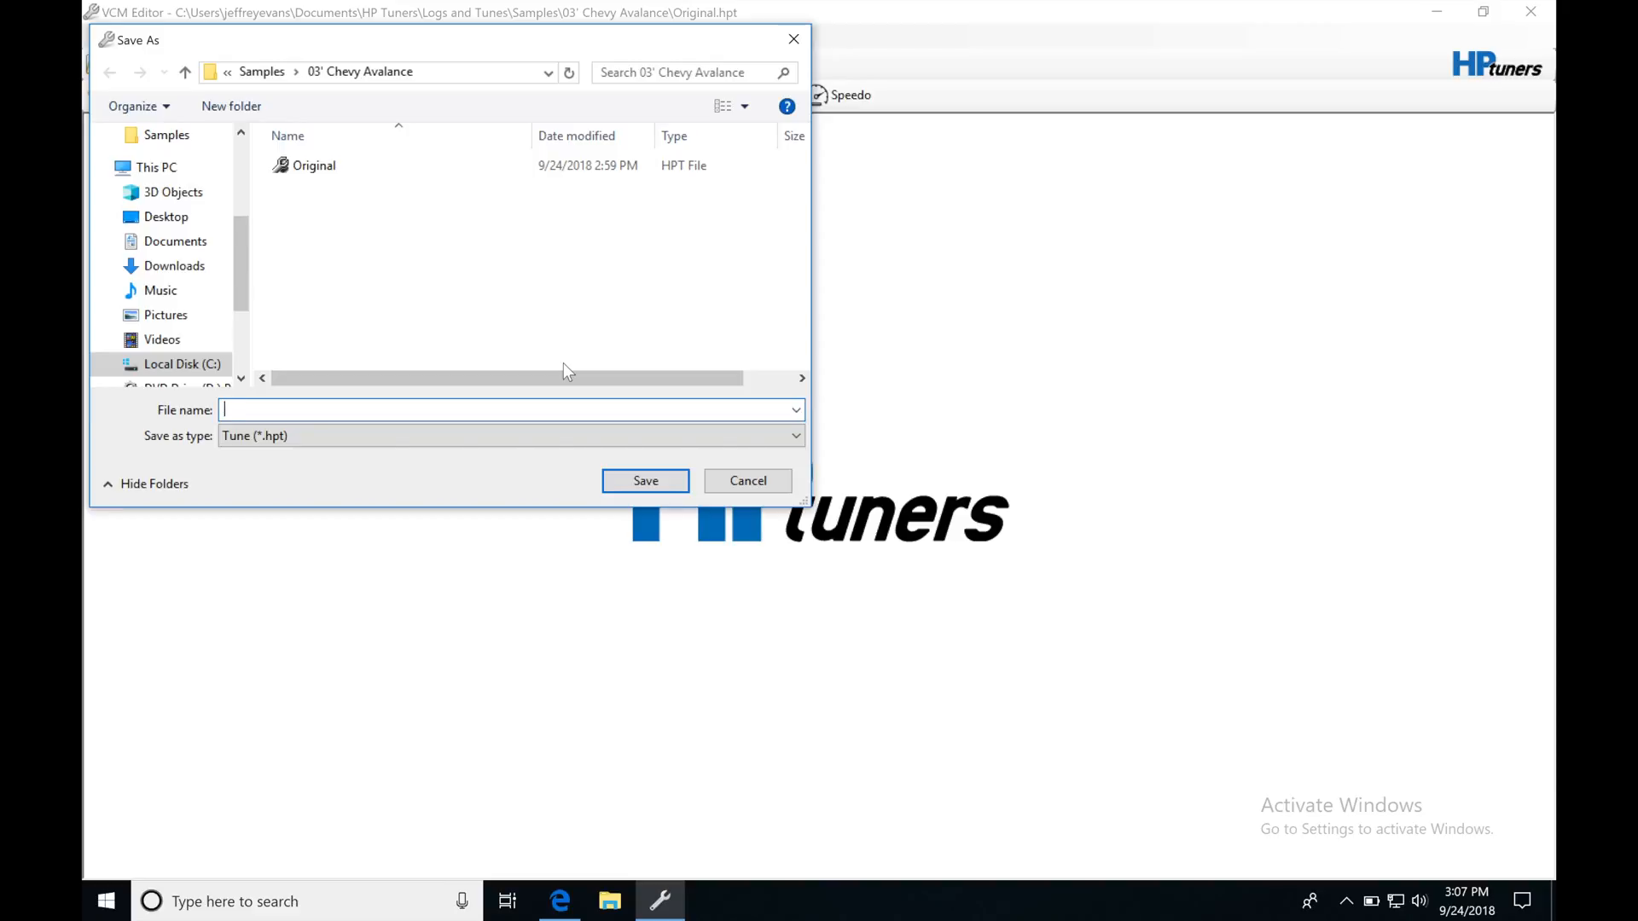
- Save the licensed tune as 9-24-18.hpt in the 03' Chevy Avalance folder
type("9-24-1")
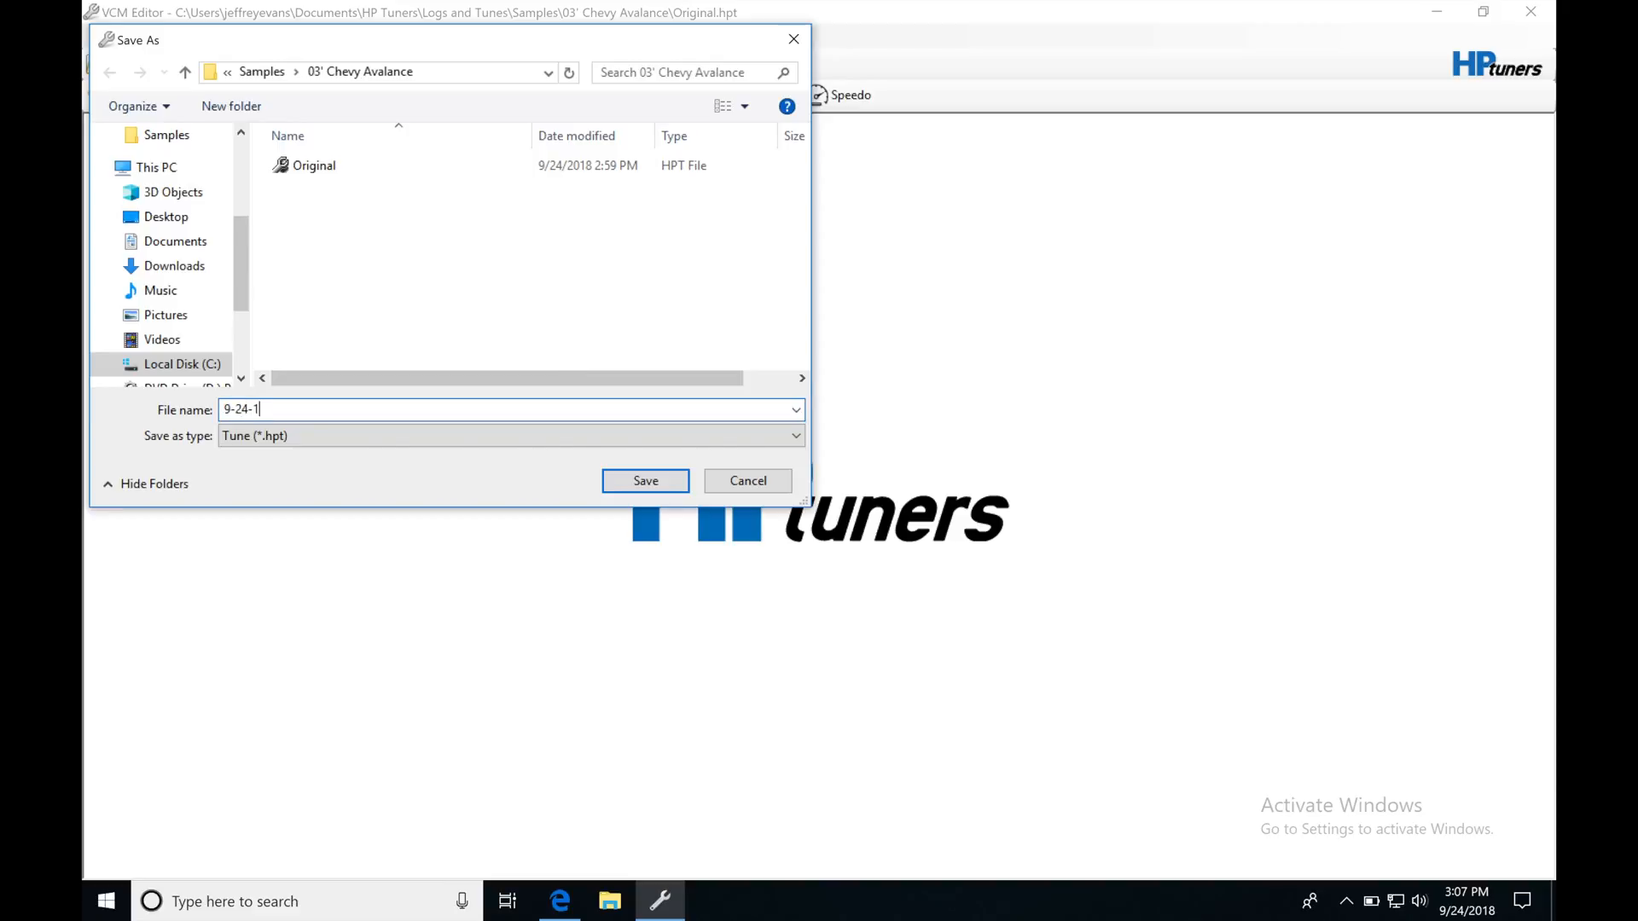
left_click(645, 481)
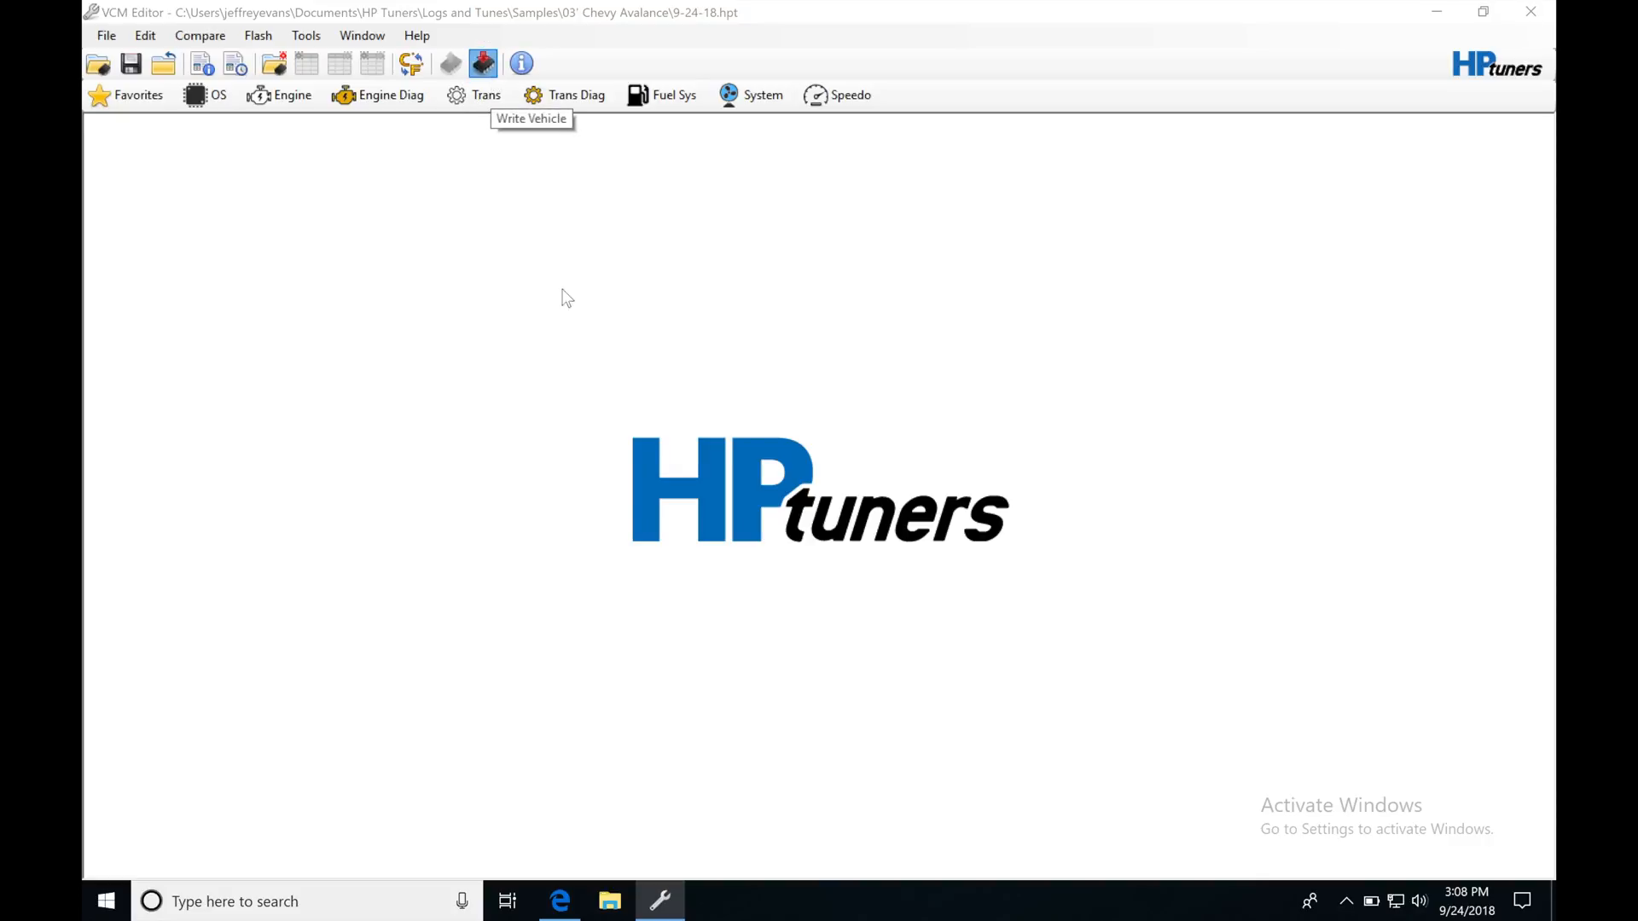
- Bring up the Vehicle Writer for the 9-24-18 tune with Write Calibration selected
left_click(481, 63)
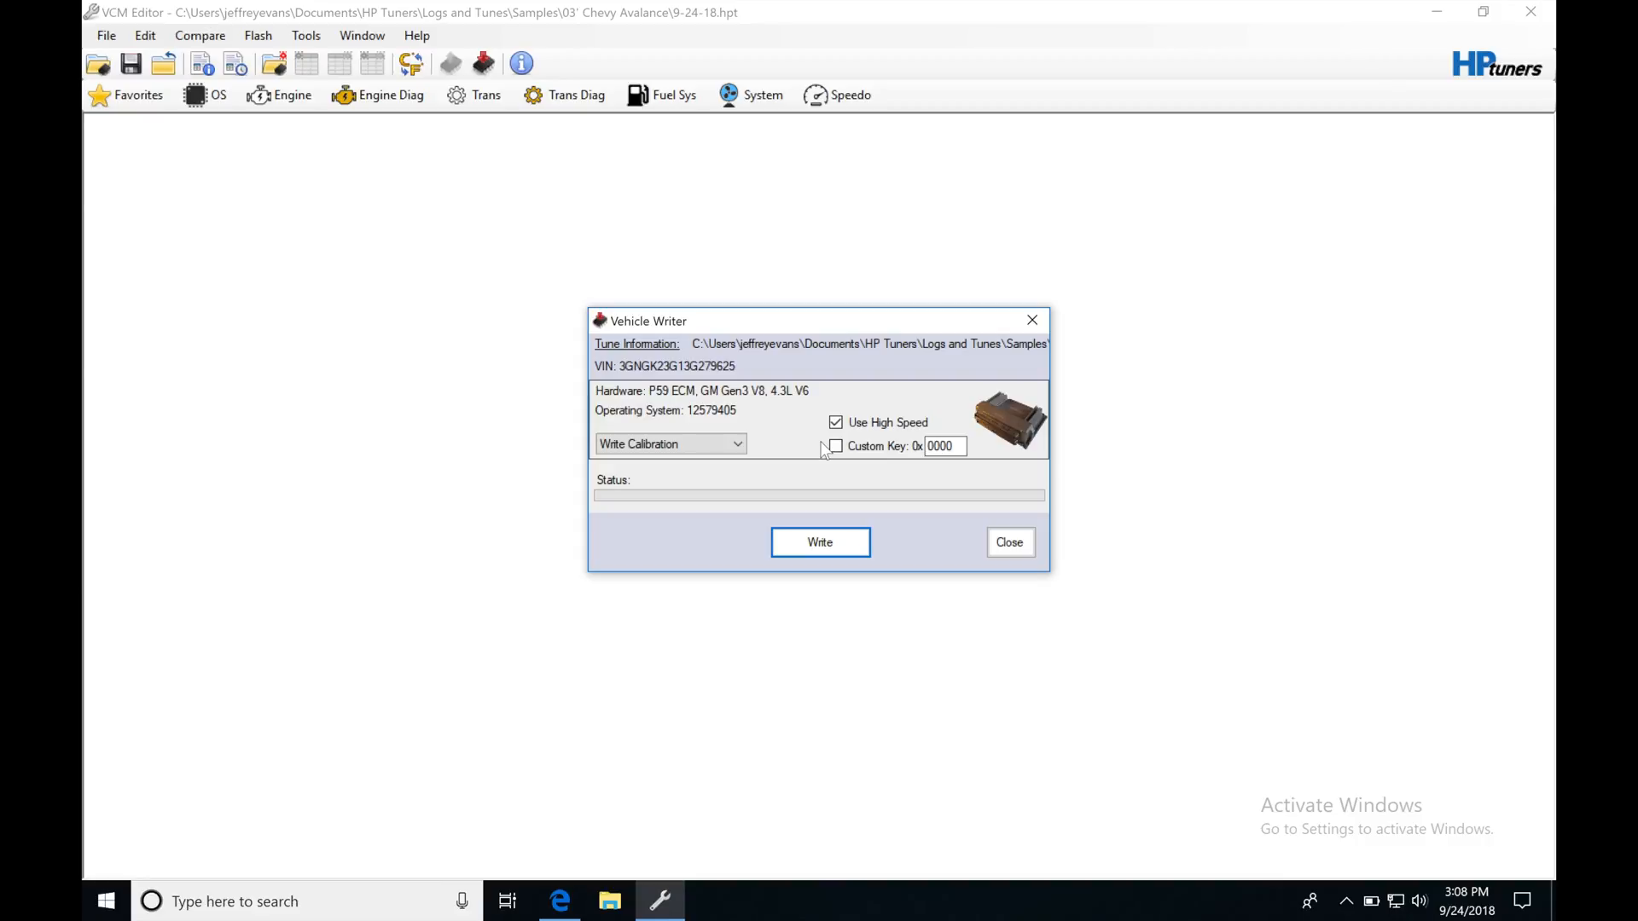
mouse_move(786, 428)
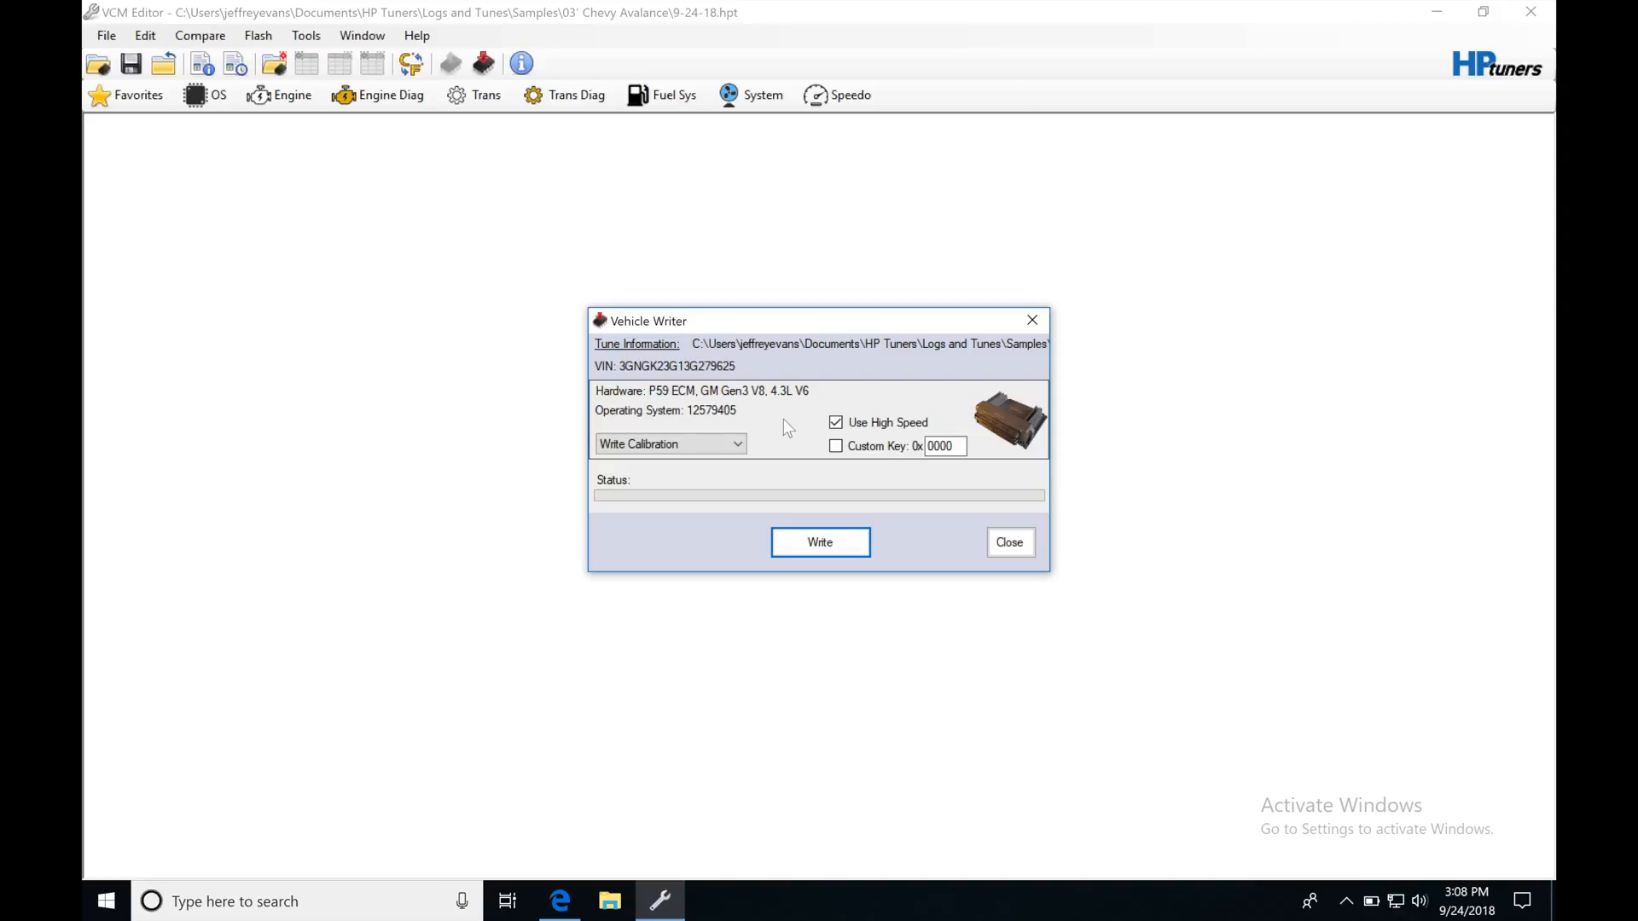
mouse_move(820, 542)
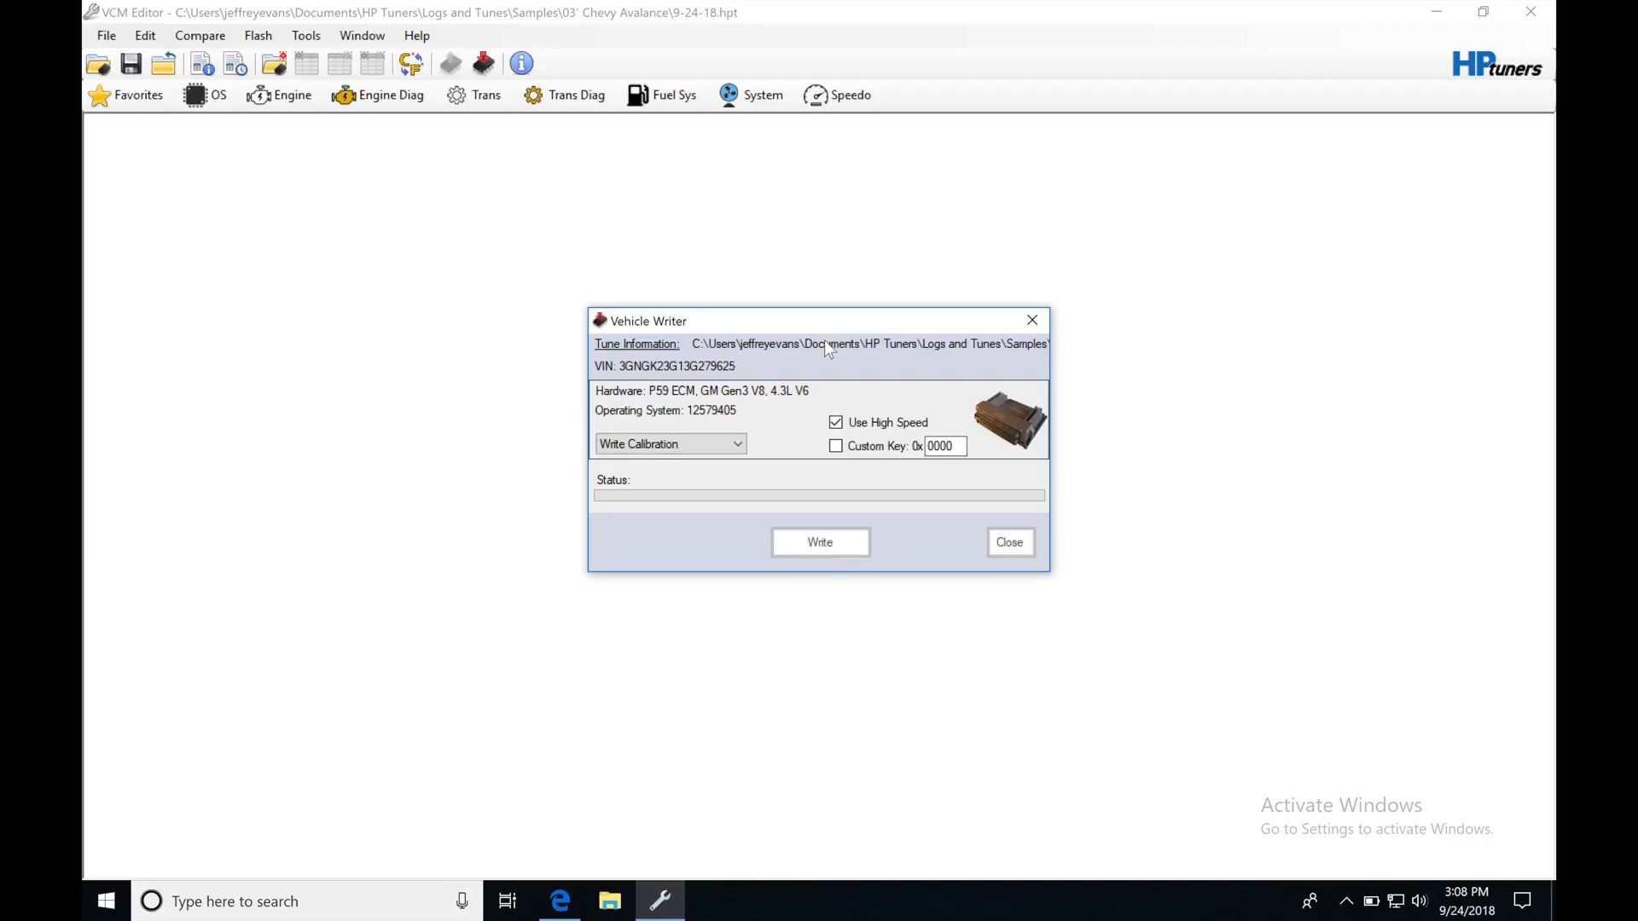
- Write the calibration to the P59 ECM and close the writer after 'Write completed.'
left_click(819, 541)
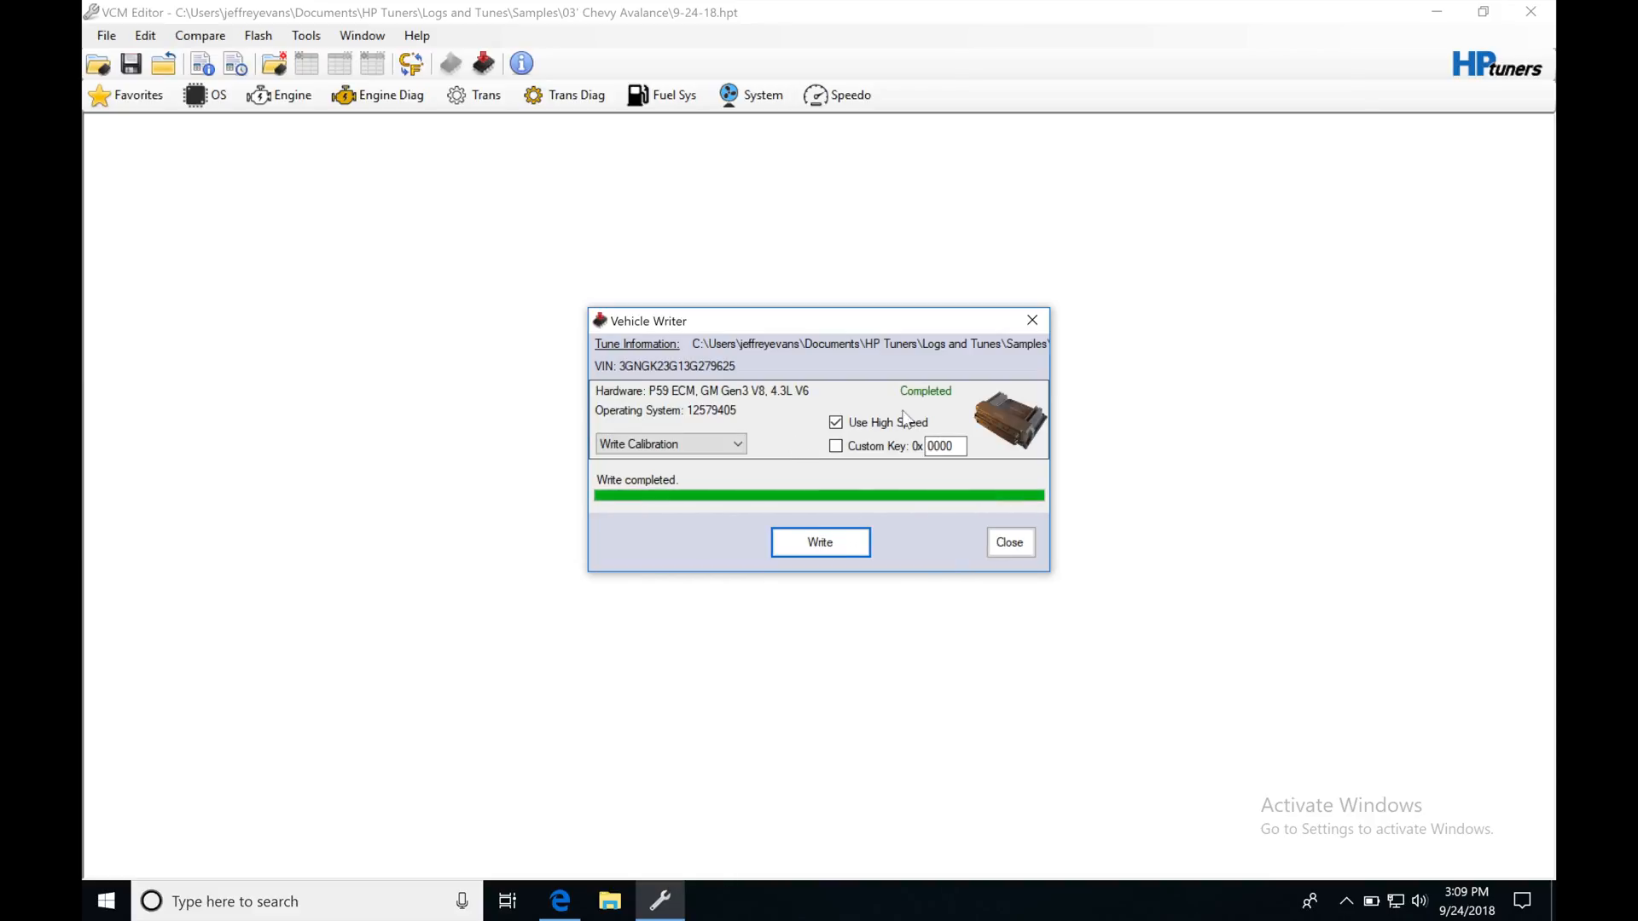
mouse_move(926, 415)
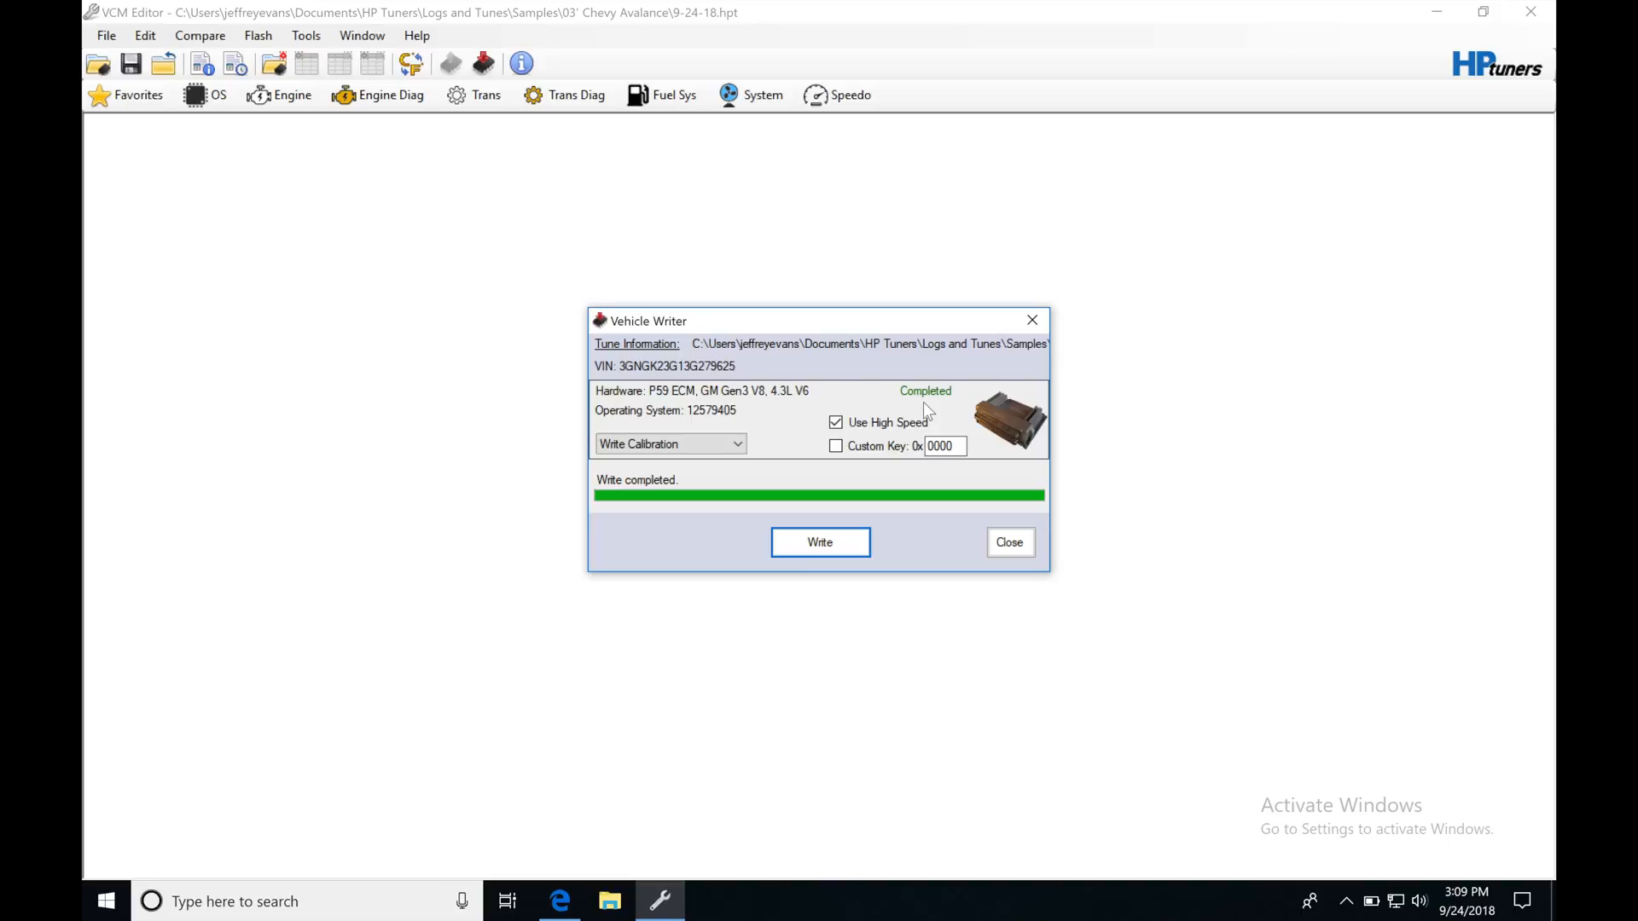
mouse_move(917, 408)
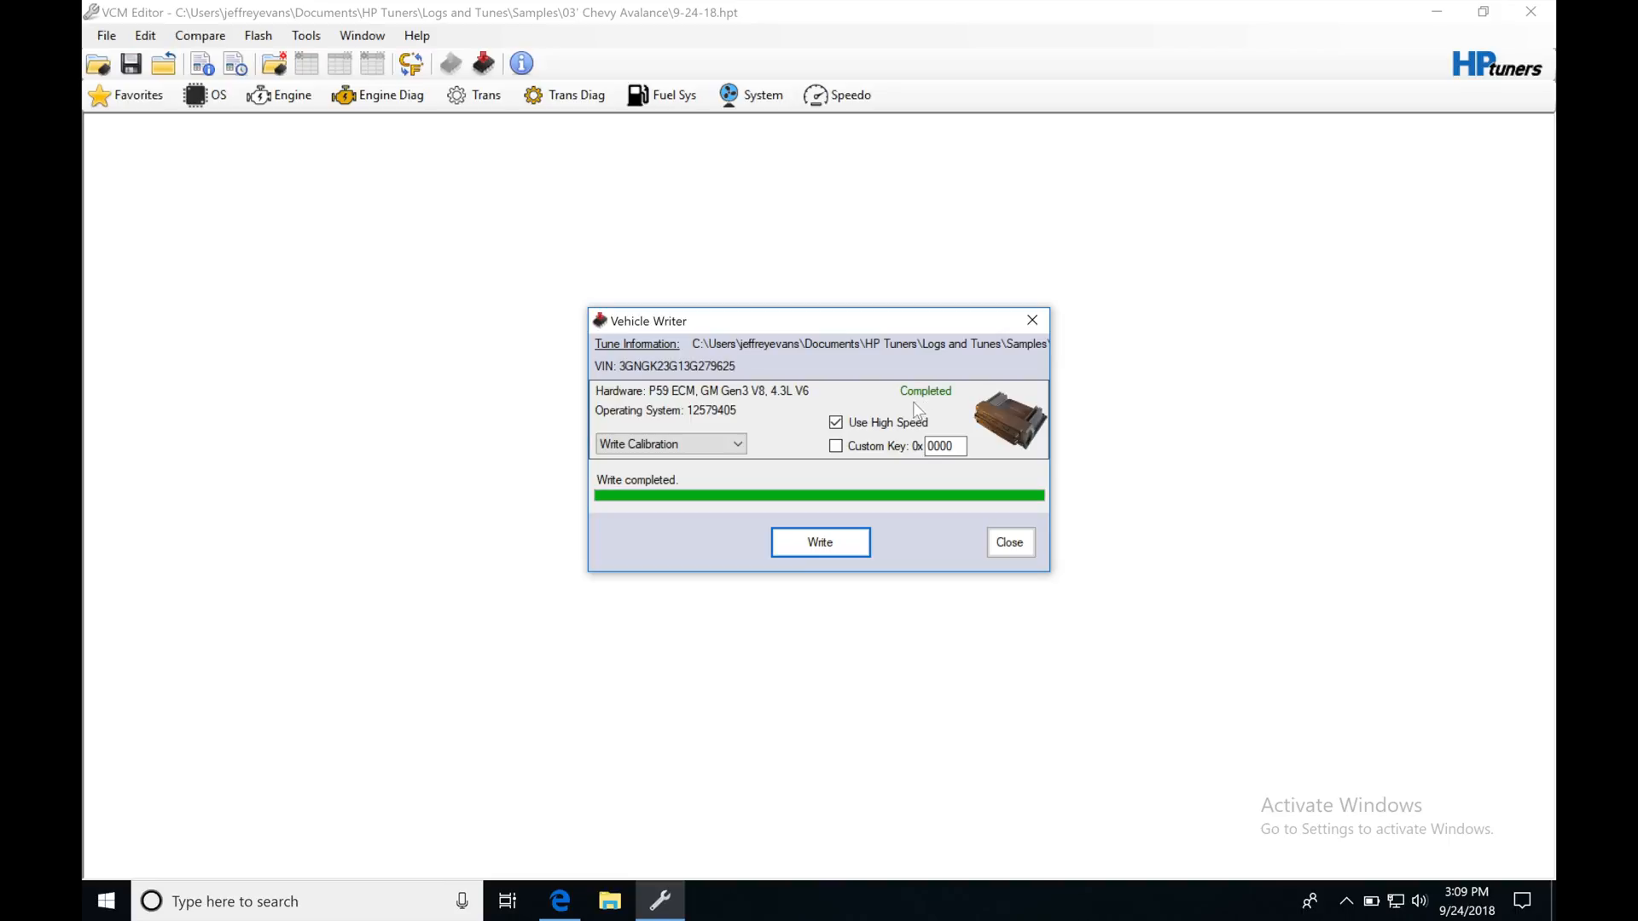
mouse_move(937, 405)
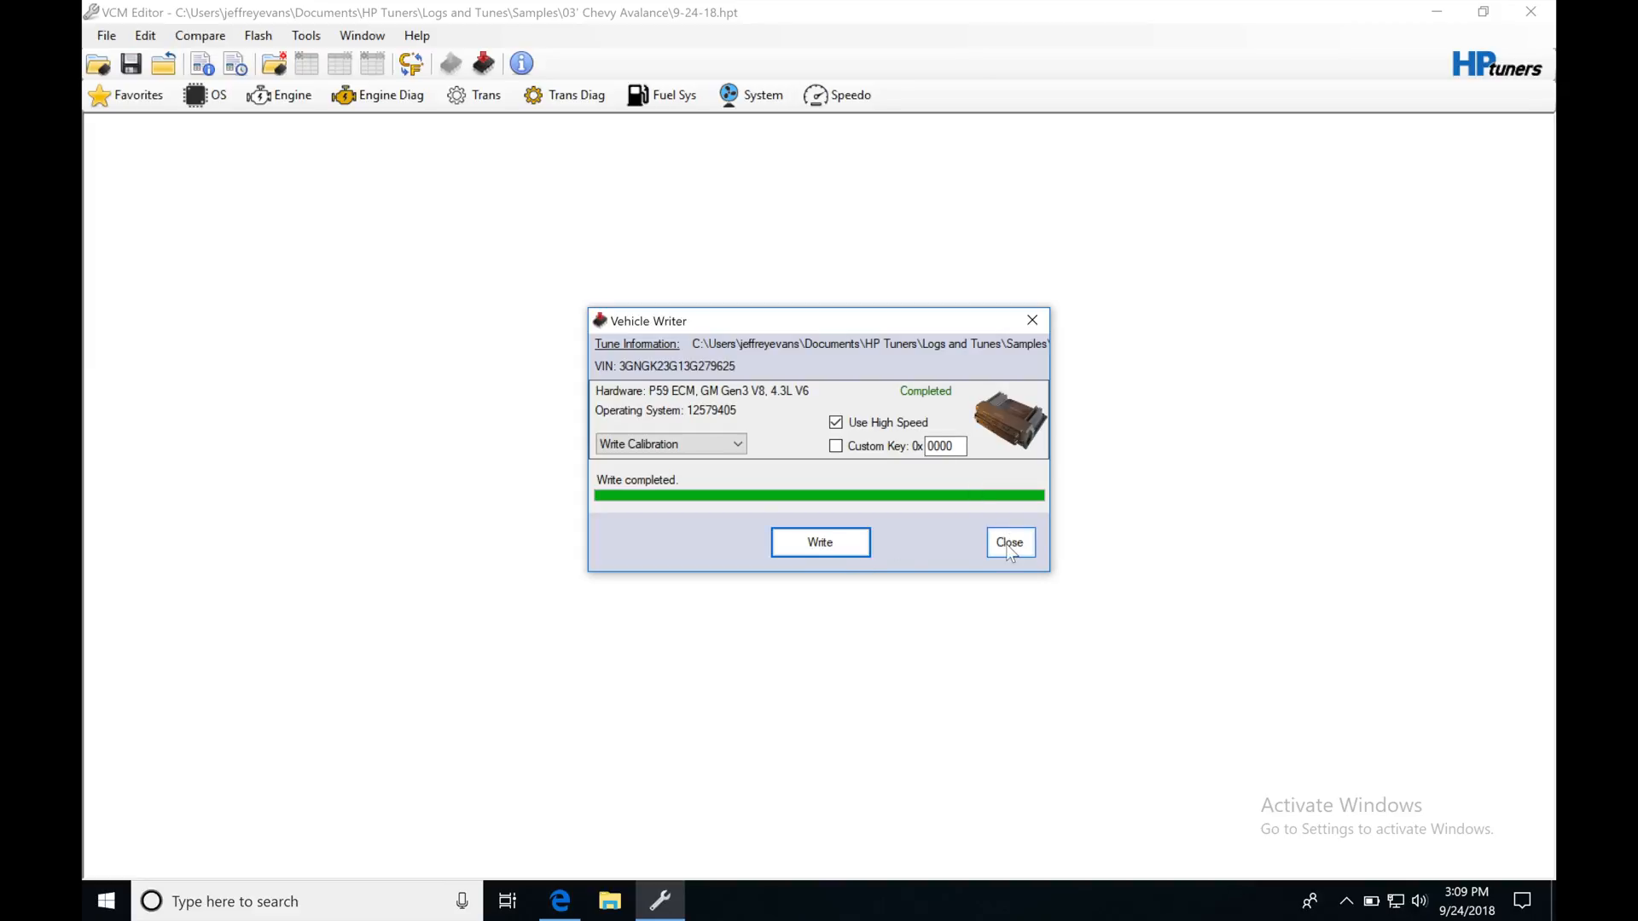
left_click(1009, 543)
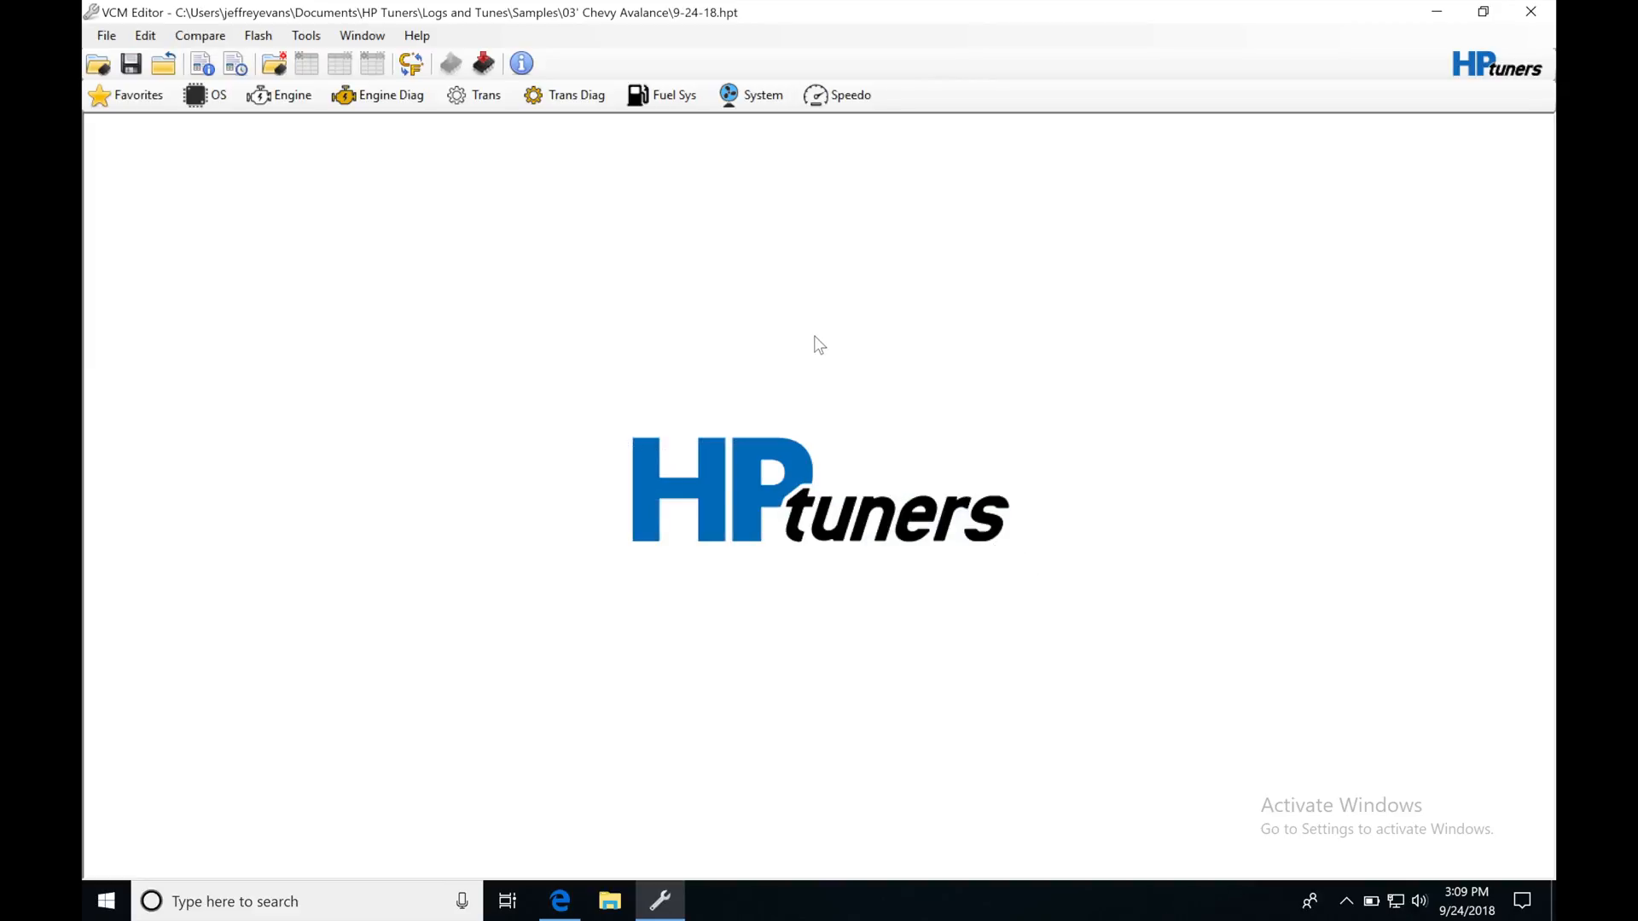